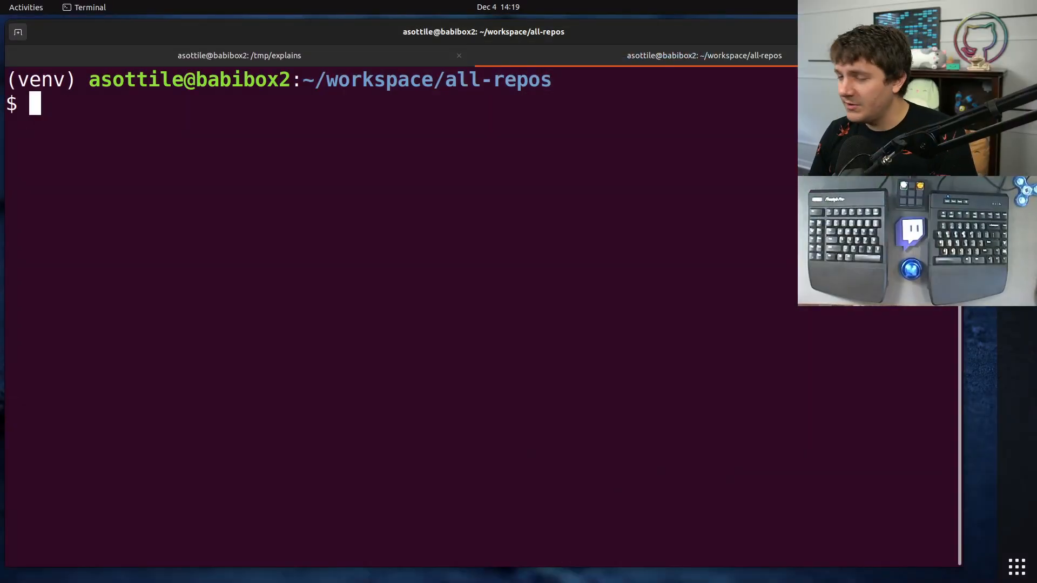
Enter 'all-repos-find-files --output-paths setup.cfg |' at the prompt, then cancel it
{"action": "double_click", "coordinate": [497, 79]}
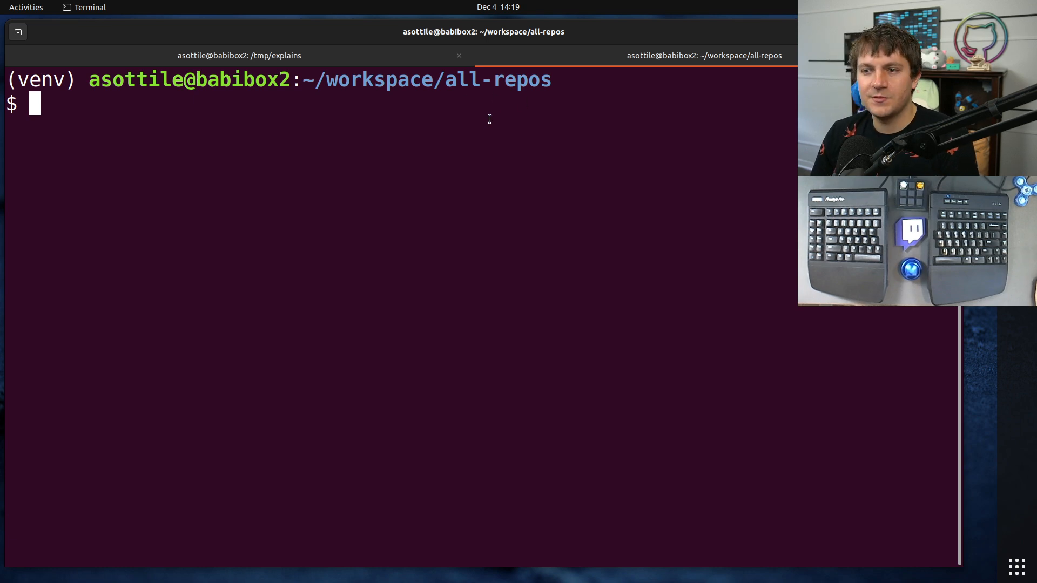
{"action": "type", "text": "a"}
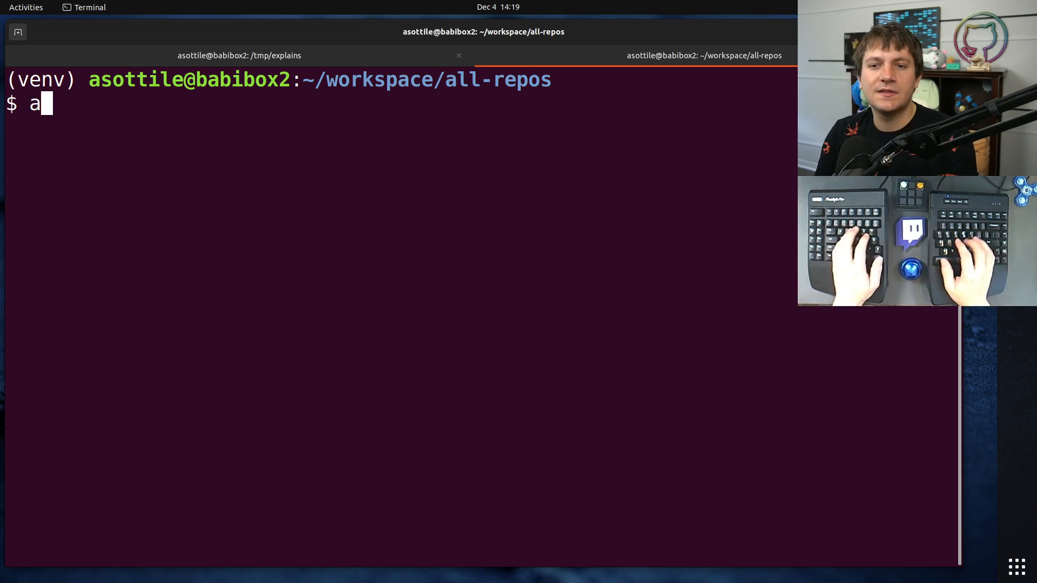
{"action": "type", "text": "ll"}
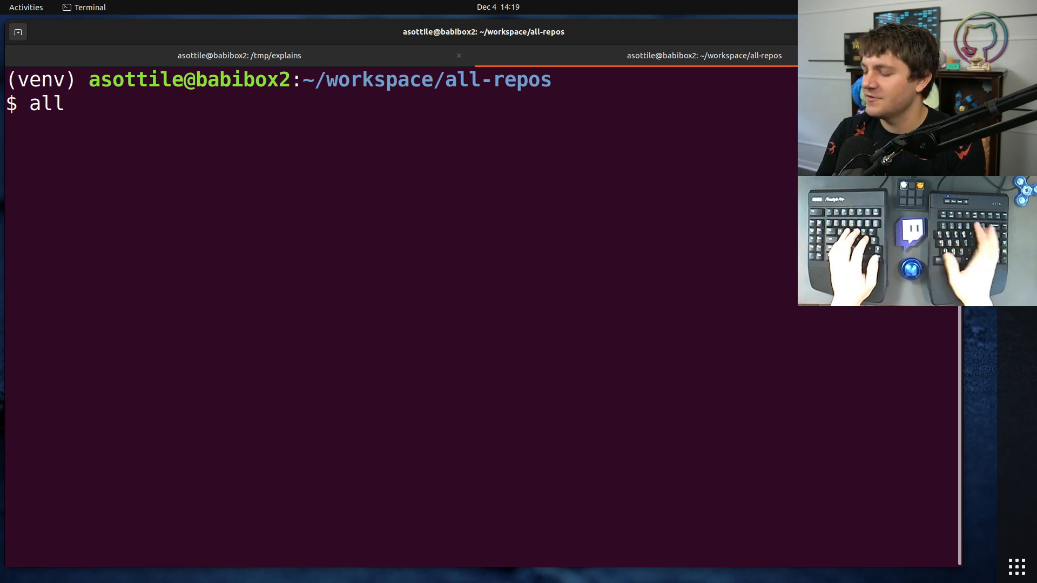
{"action": "type", "text": "-repos-"}
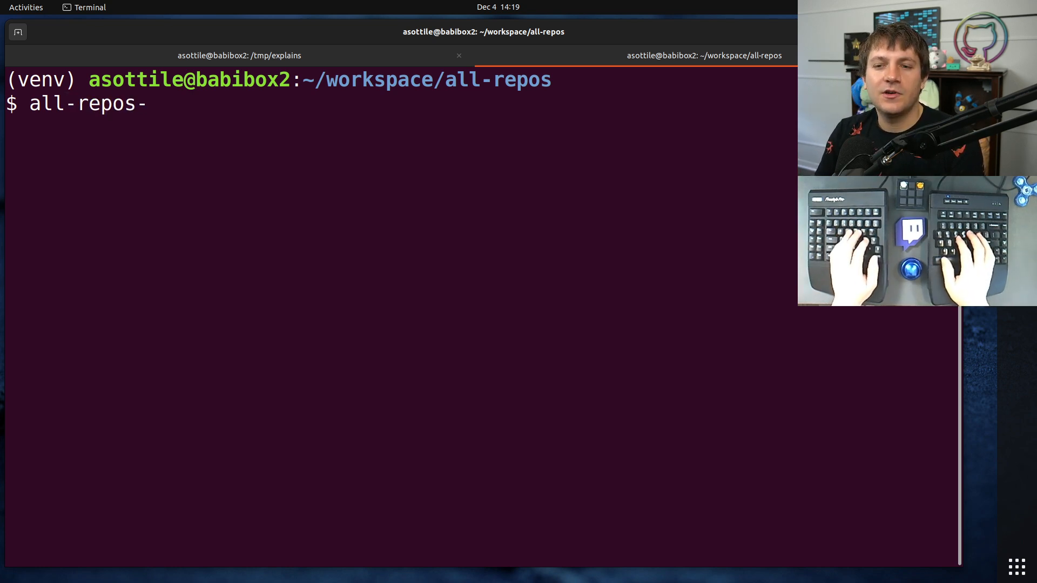
{"action": "type", "text": "find-files setup.cfg"}
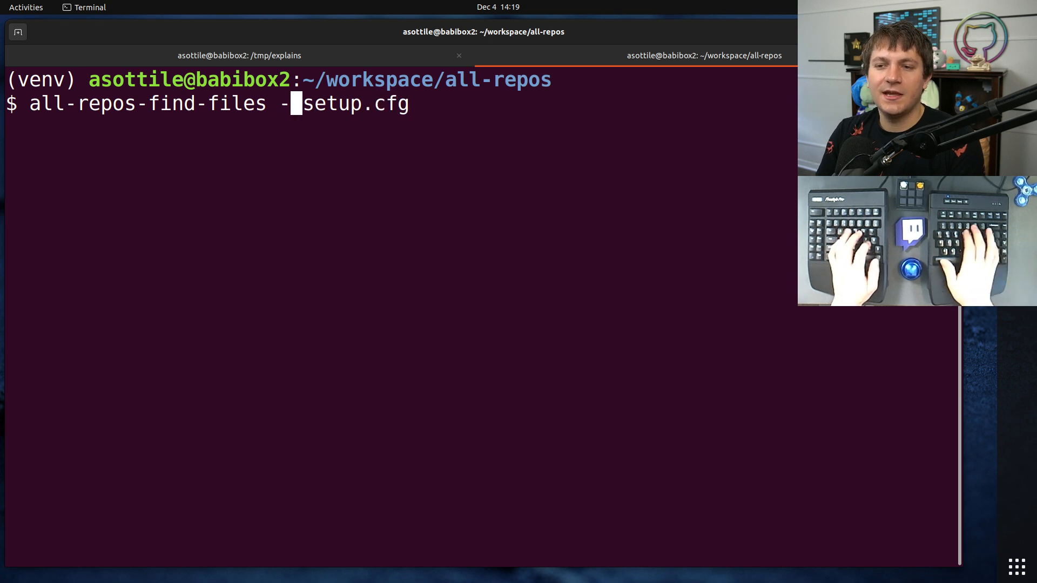
{"action": "type", "text": "-output-paths"}
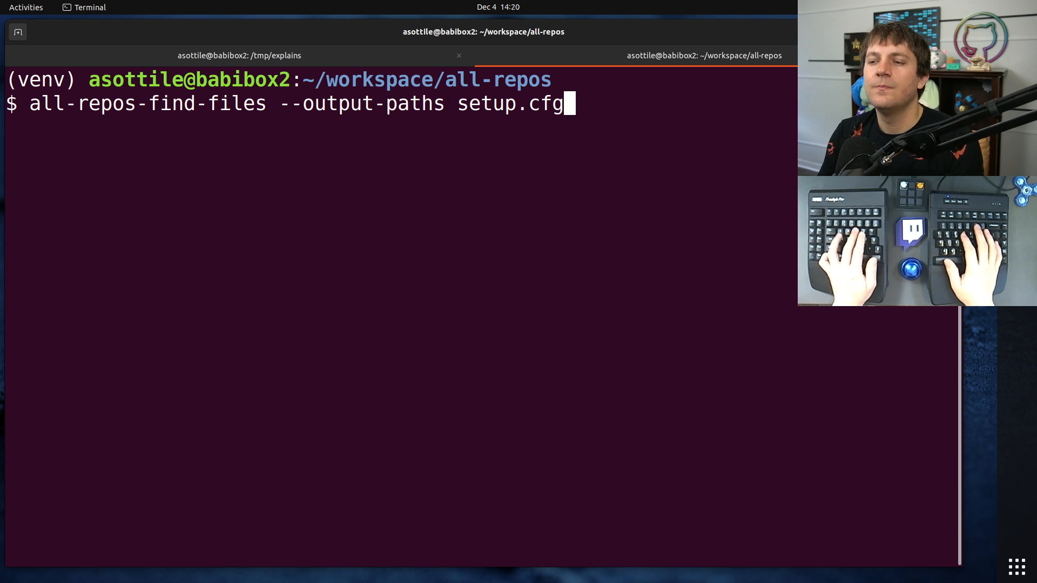
{"action": "double_click", "coordinate": [362, 104]}
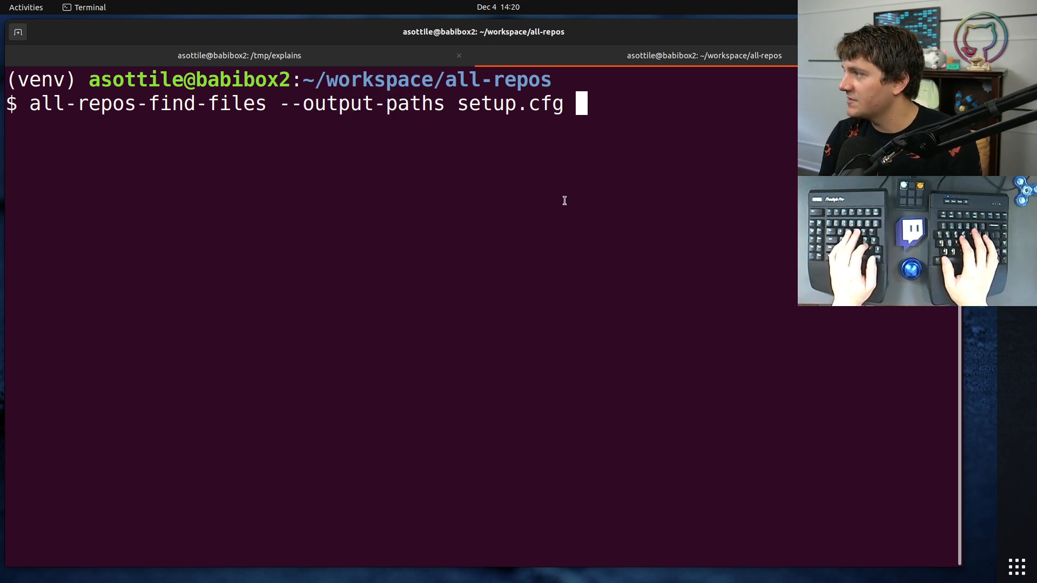
{"action": "type", "text": "|"}
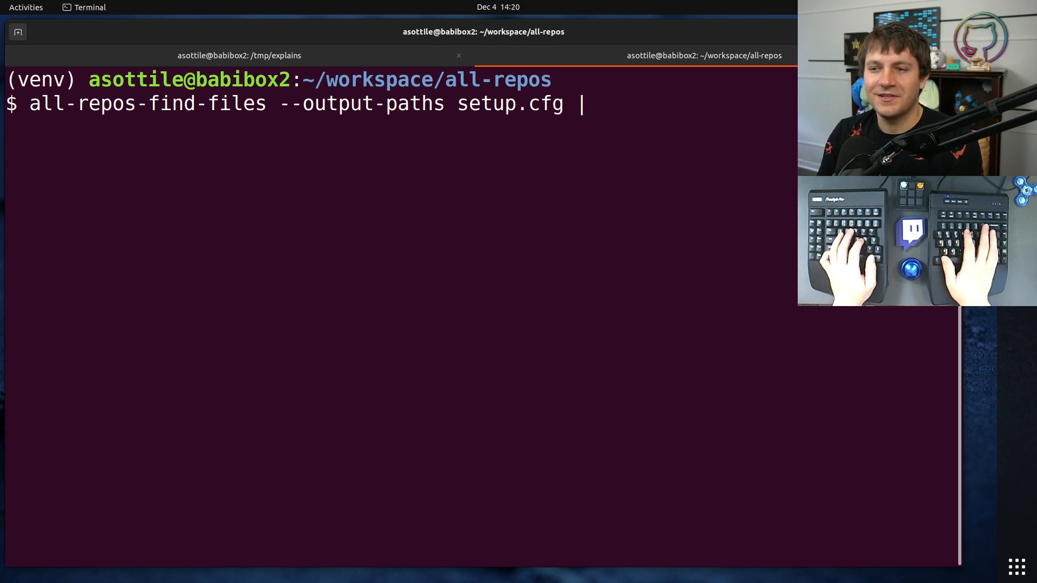
{"action": "key", "text": "ctrl+c"}
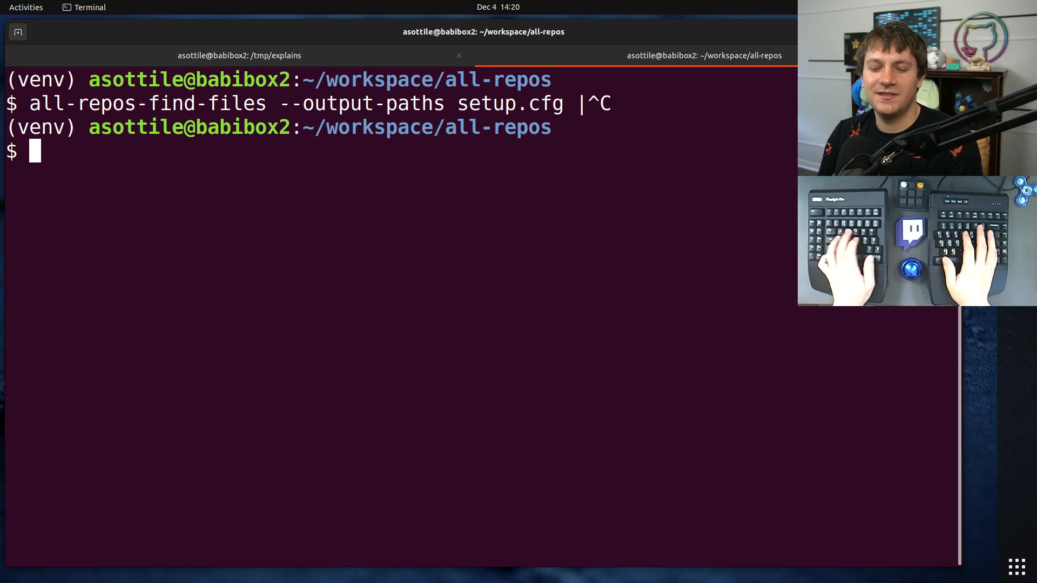
Extend the setup.cfg pipeline with xargs grep -l 'py_modules =' | wc -l to count matches
{"action": "type", "text": "fc"}
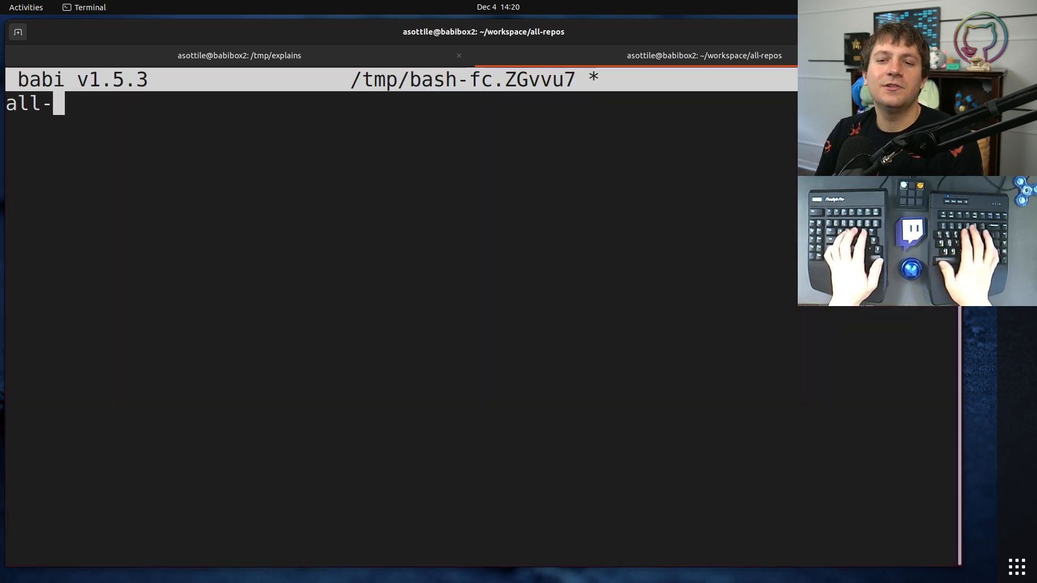
{"action": "type", "text": "repos-find-files --outpu"}
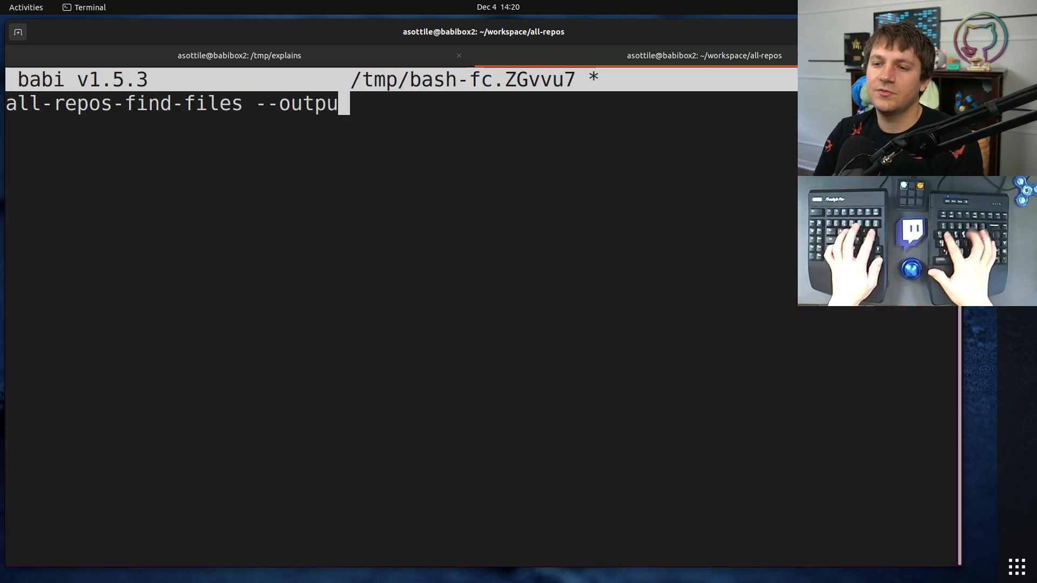
{"action": "type", "text": "t-paths setupc"}
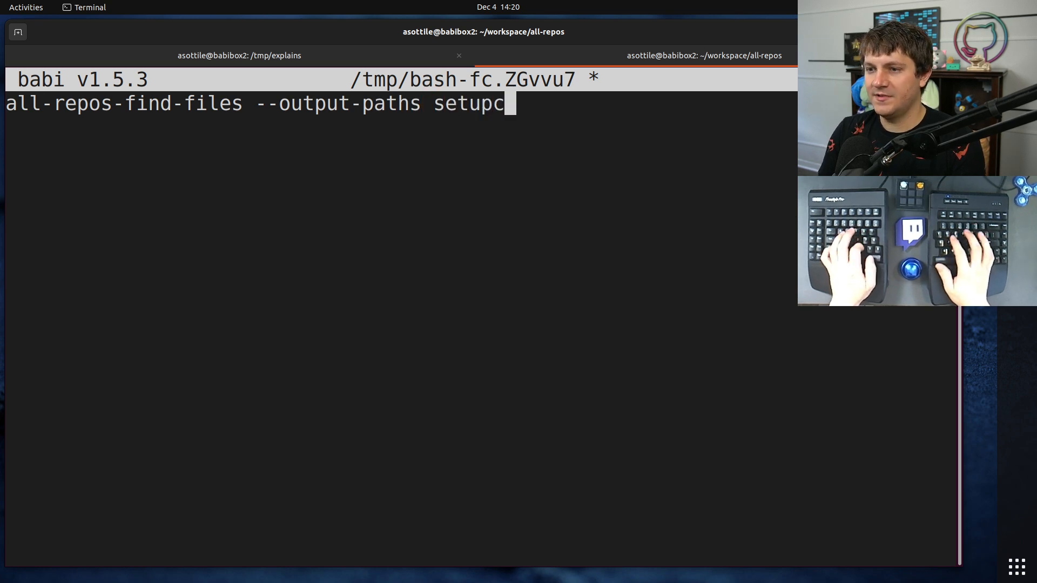
{"action": "type", "text": ".cfg |"}
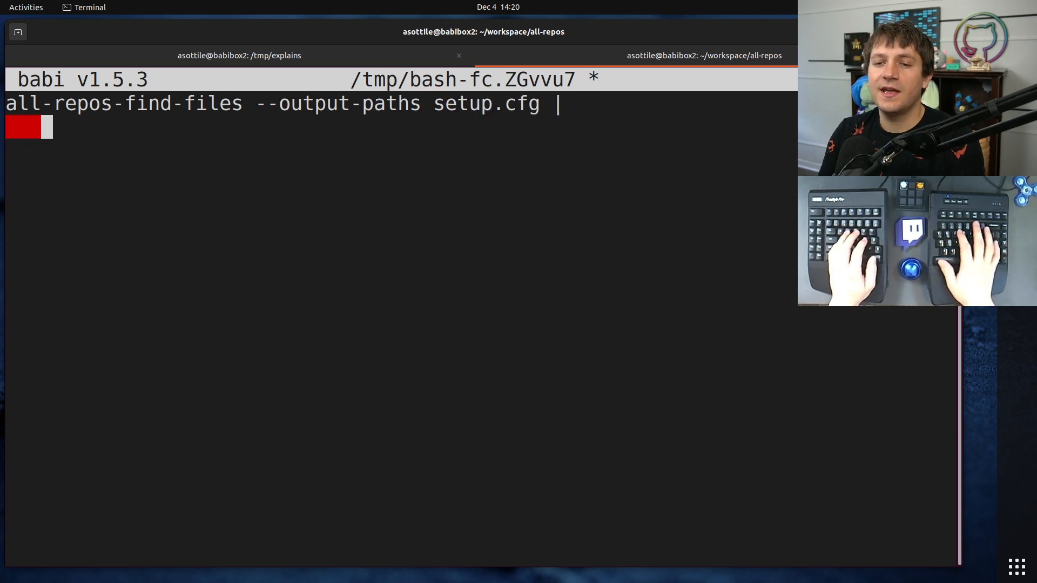
{"action": "type", "text": "xargs grep"}
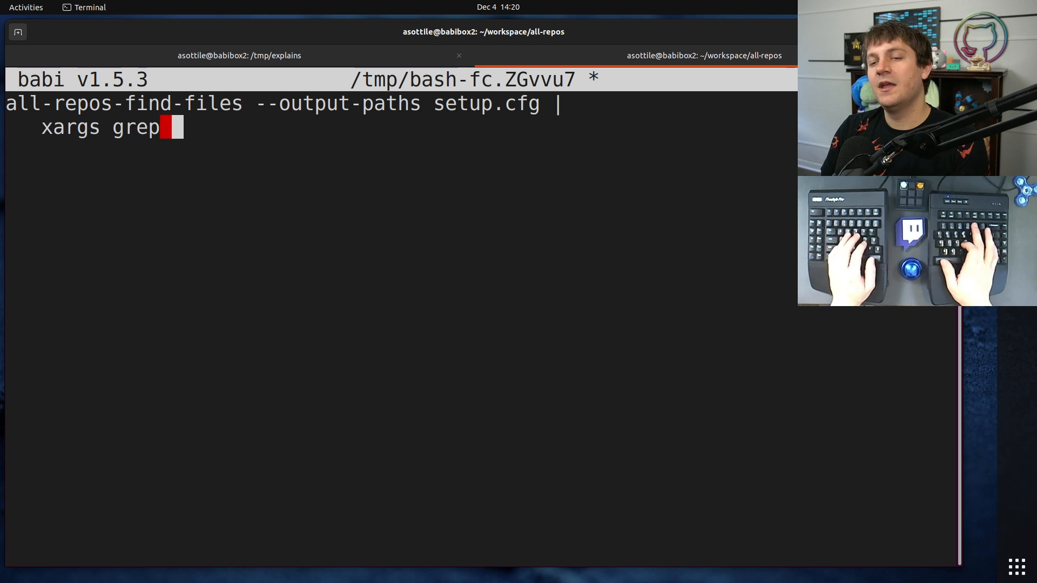
{"action": "type", "text": "-l"}
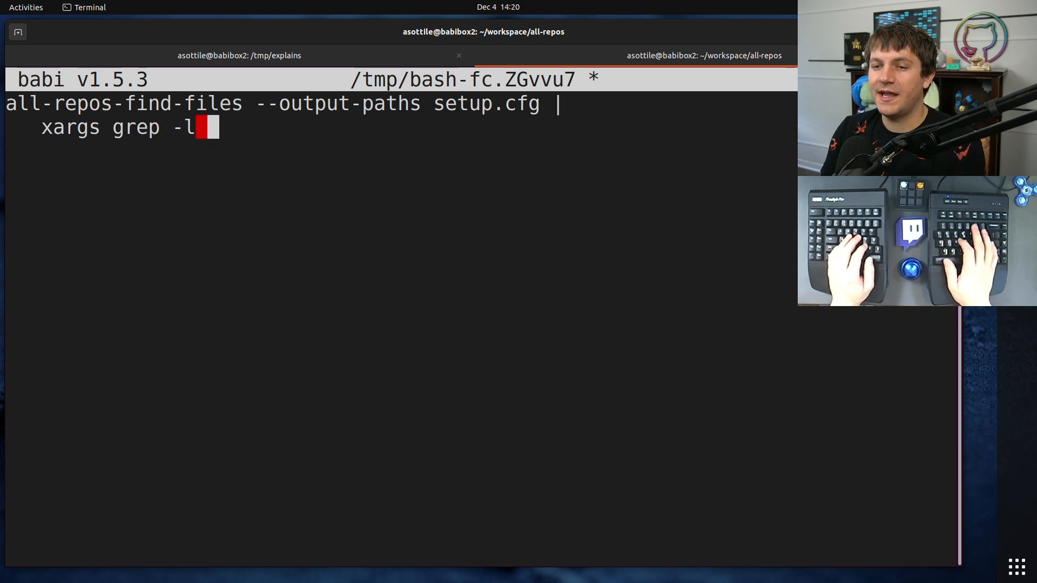
{"action": "type", "text": "py_modules ="}
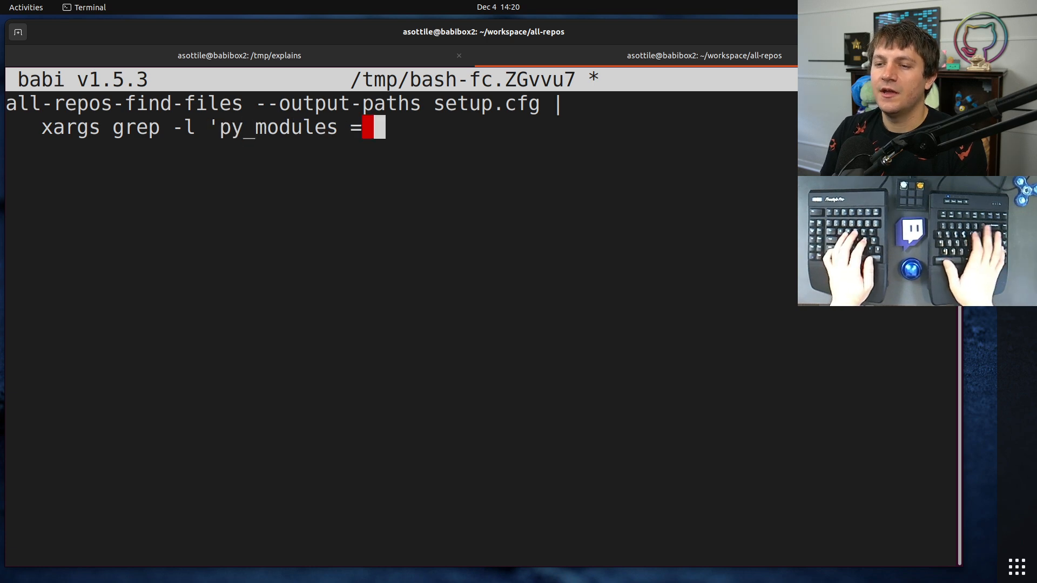
{"action": "type", "text": "' |"}
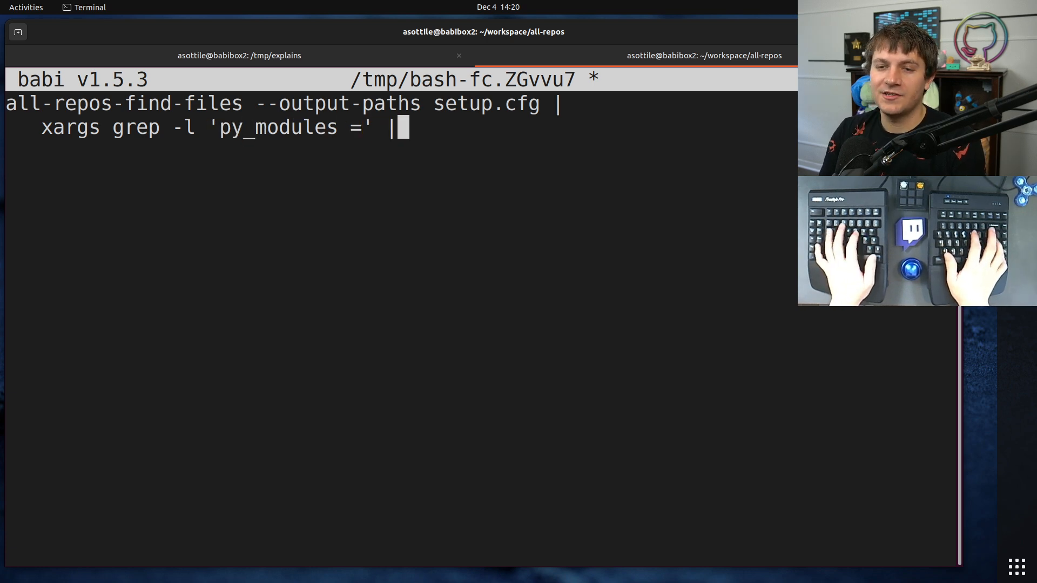
{"action": "type", "text": "wc -l"}
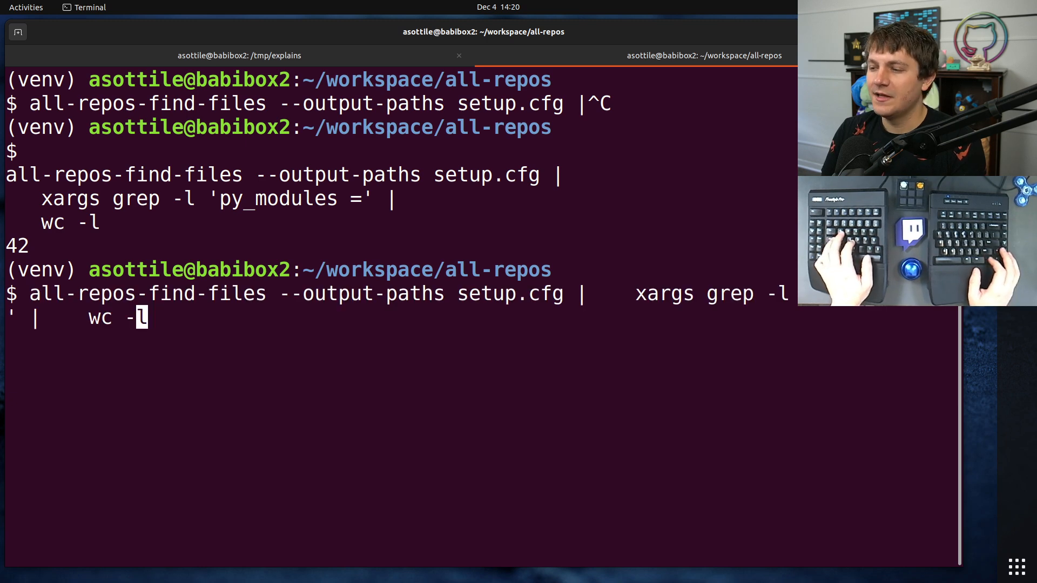
Recall the pipeline in the editor and change the search to 'packages ='
{"action": "key", "text": "ctrl+c"}
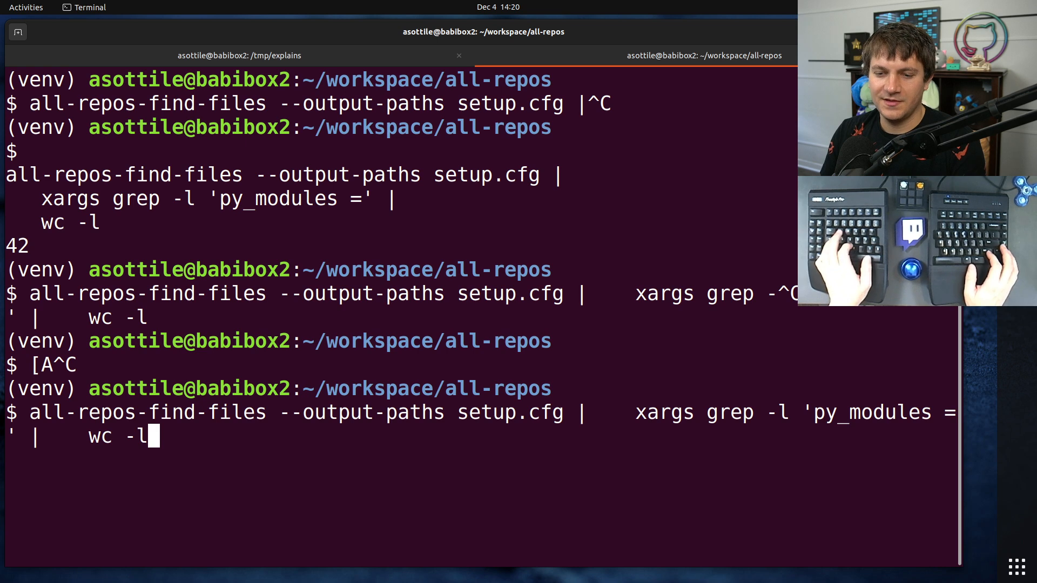
{"action": "key", "text": "ctrl+x ctrl+e"}
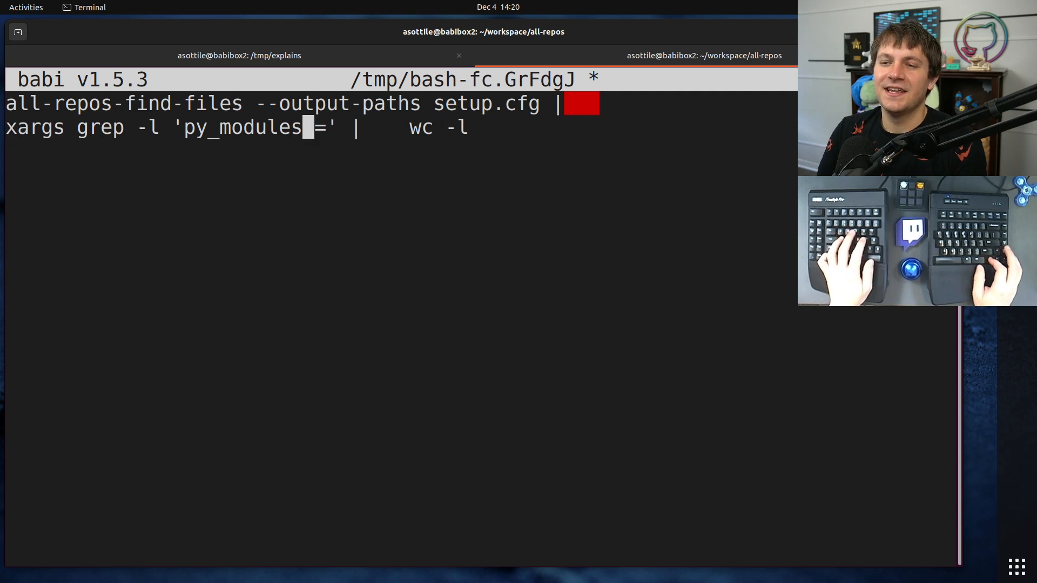
{"action": "type", "text": "packag"}
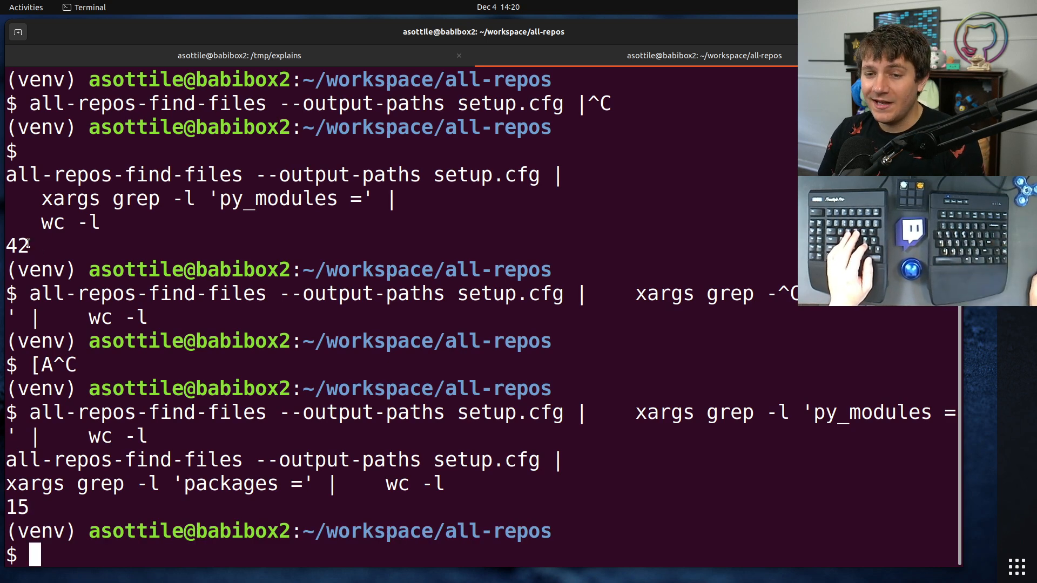
List the 15 setup.cfg paths containing 'packages =', then open pyupgrade's GitHub source
{"action": "double_click", "coordinate": [17, 245]}
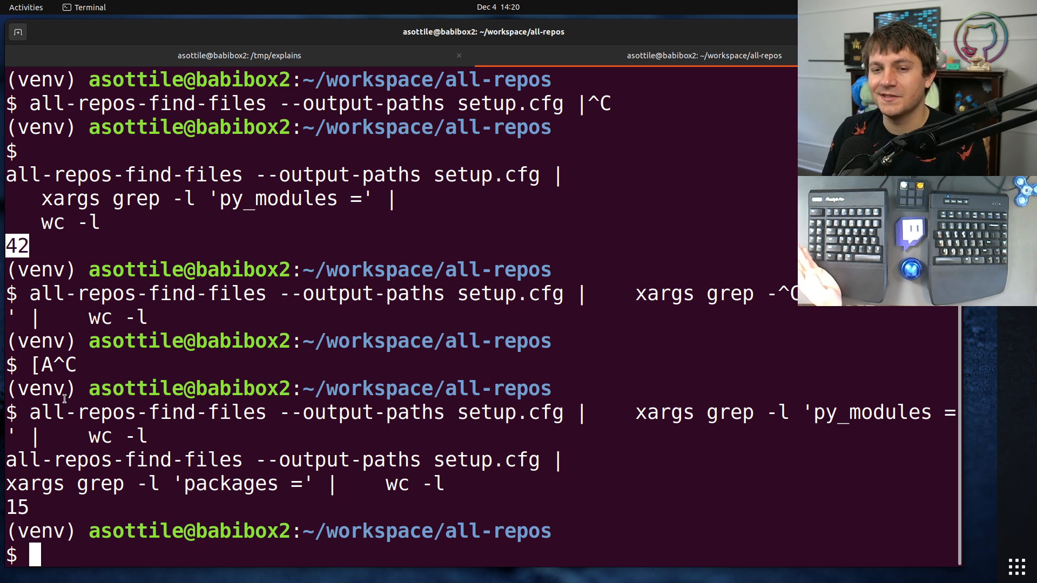
{"action": "mouse_move", "coordinate": [600, 163]}
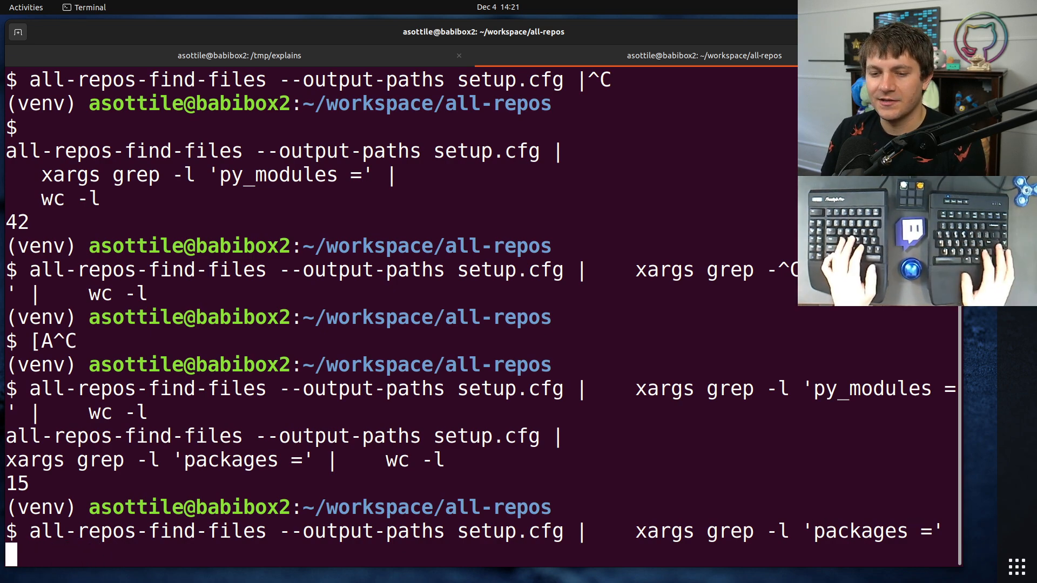
{"action": "key", "text": "Return"}
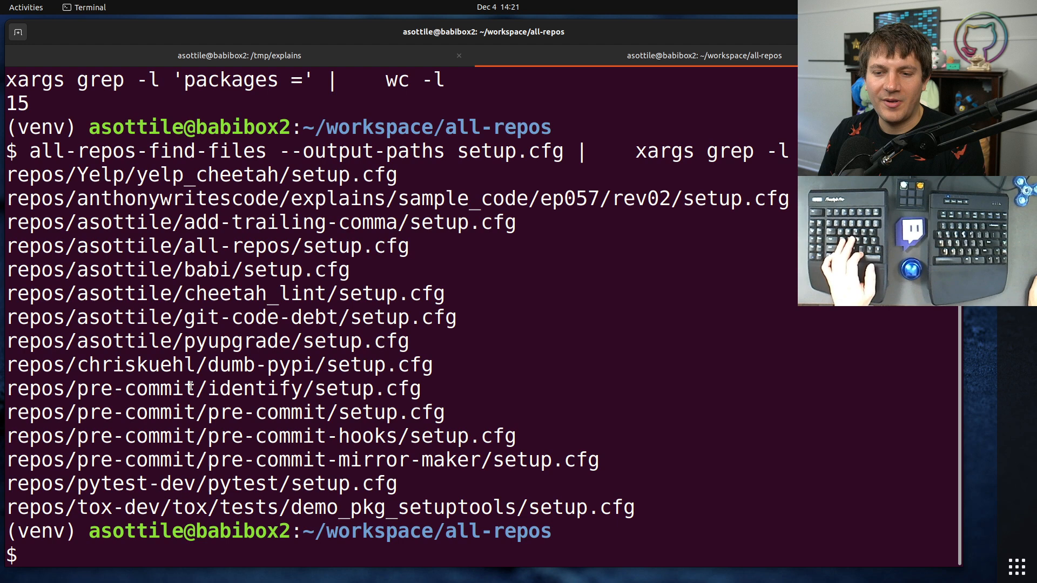
{"action": "double_click", "coordinate": [202, 175]}
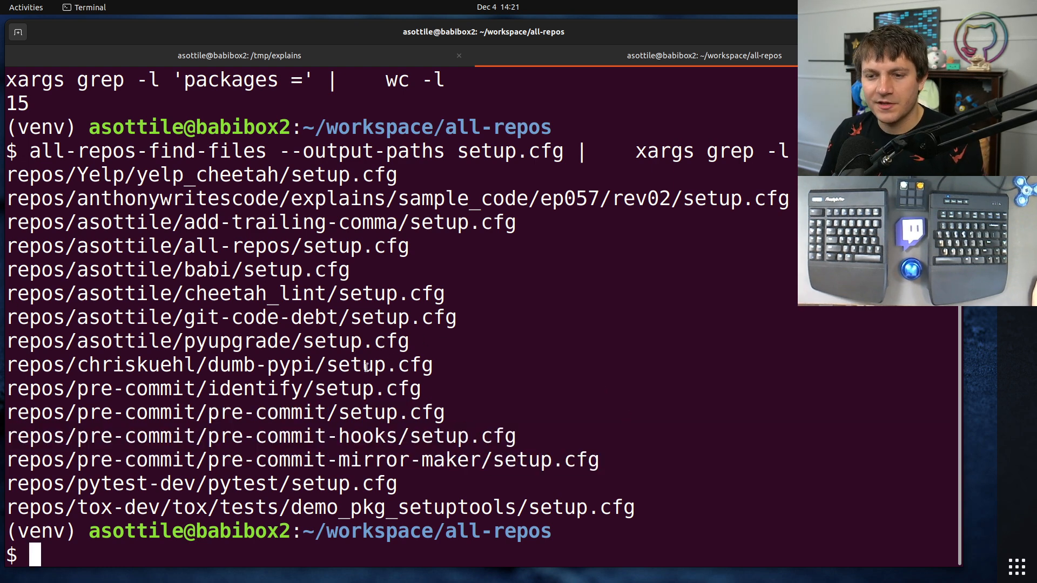
{"action": "double_click", "coordinate": [232, 317]}
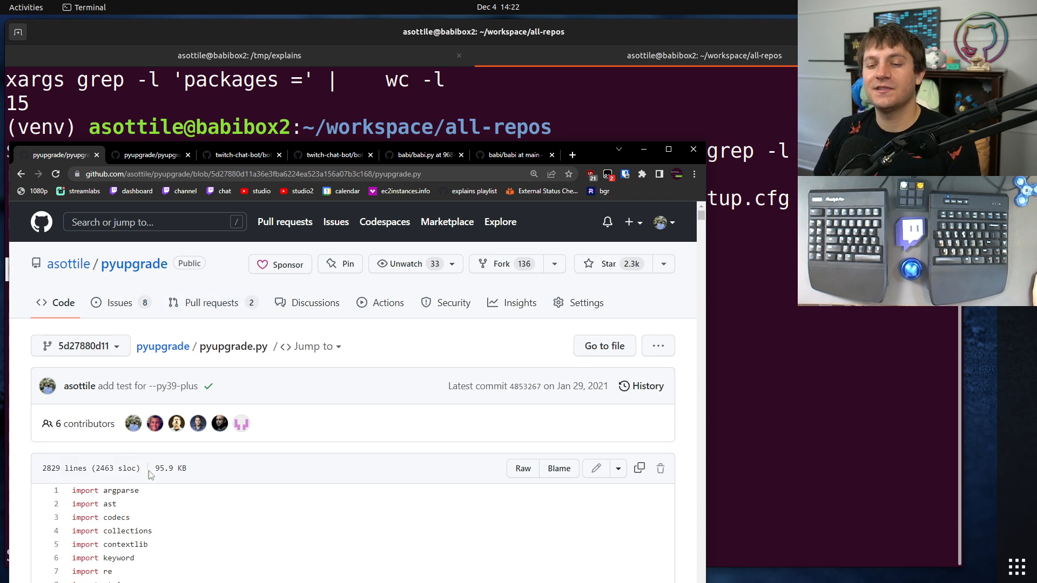
Scroll through the old single-file pyupgrade.py source on GitHub
{"action": "scroll", "scroll_direction": "down", "scroll_amount": 3}
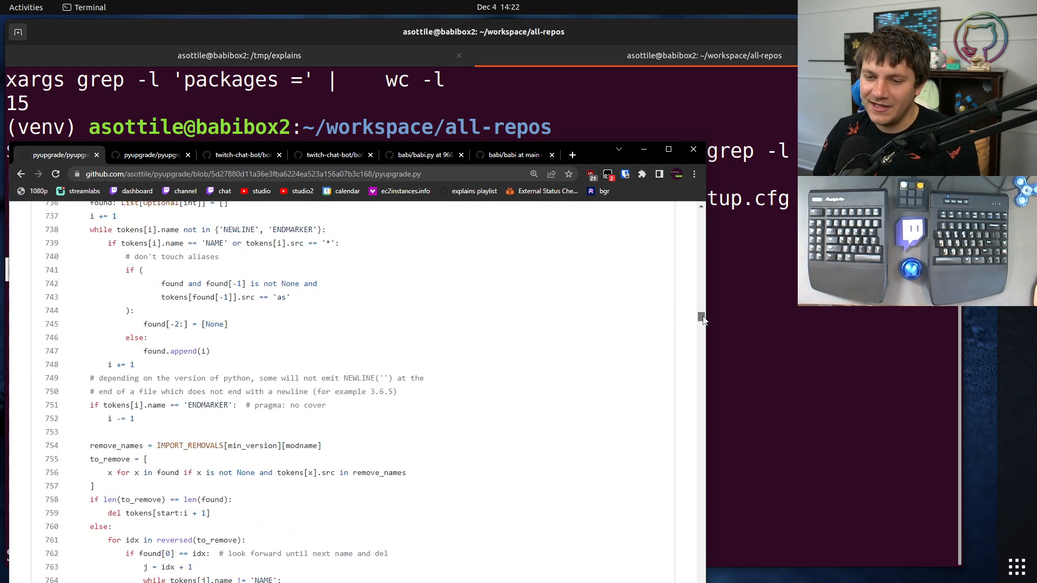
{"action": "scroll", "scroll_direction": "down", "scroll_amount": 3}
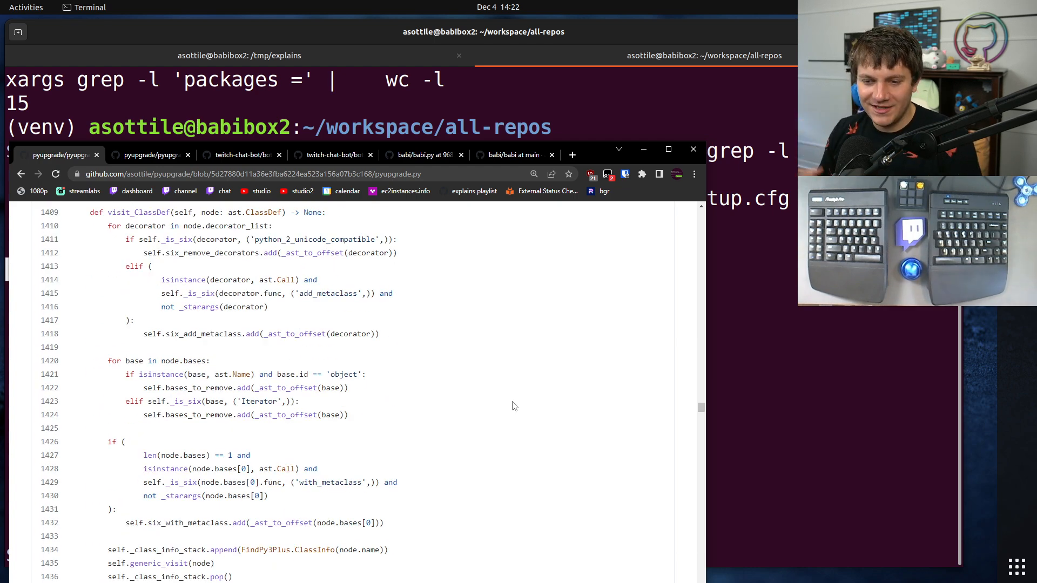
{"action": "scroll", "scroll_direction": "down", "scroll_amount": 3}
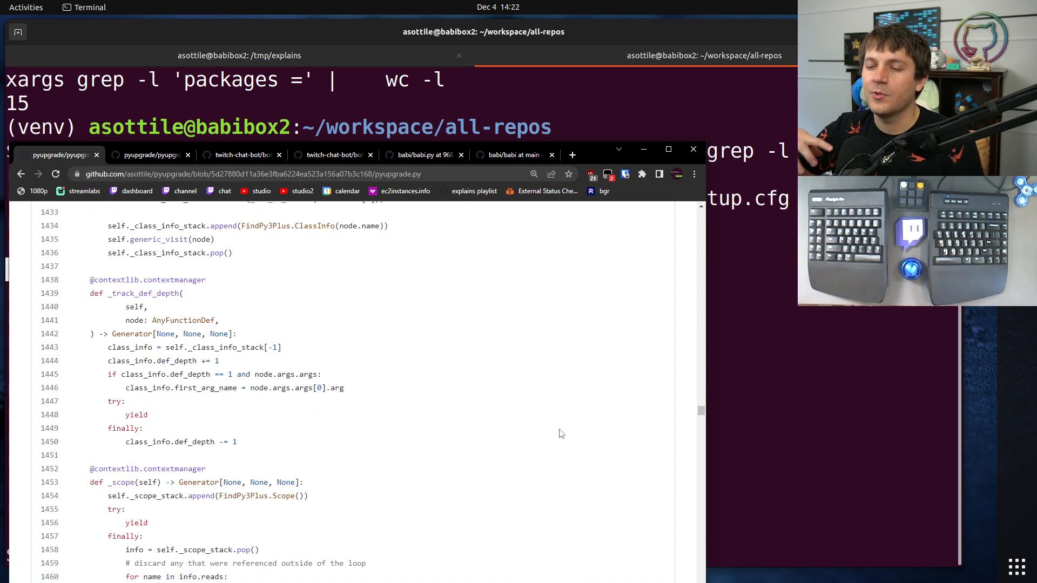
{"action": "scroll", "scroll_direction": "down", "scroll_amount": 3}
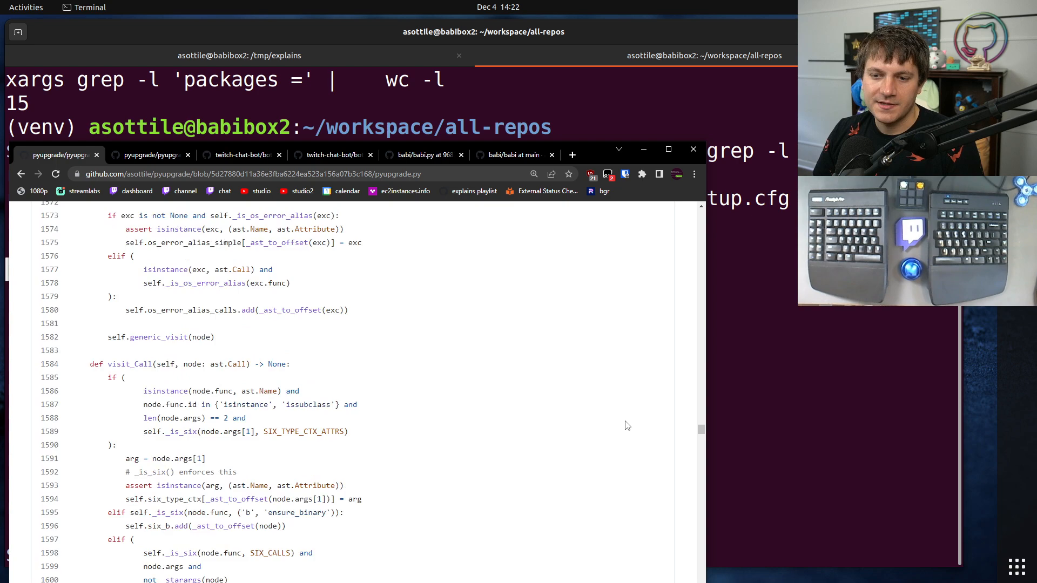
{"action": "scroll", "scroll_direction": "down", "scroll_amount": 3}
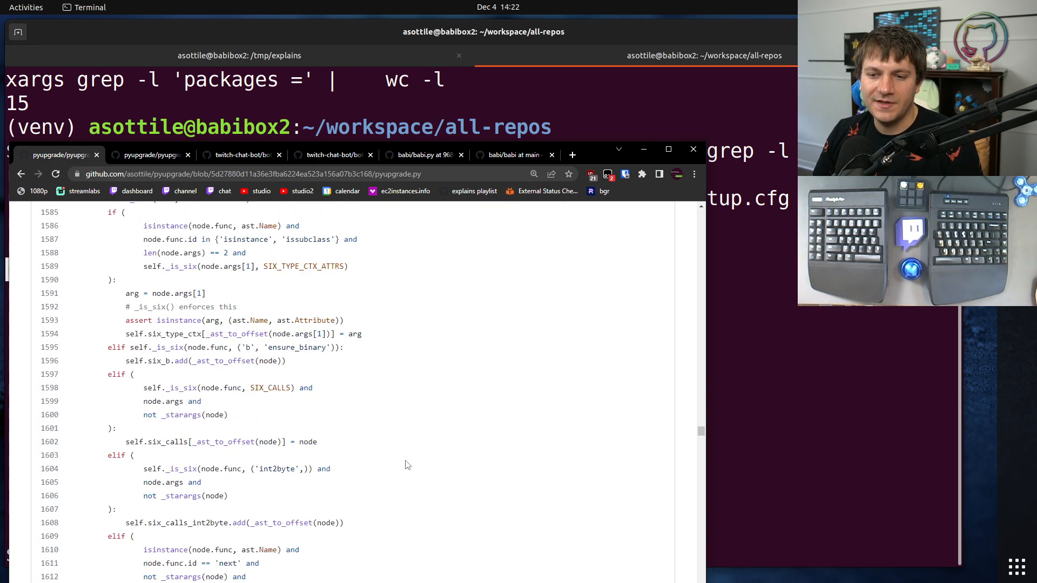
{"action": "scroll", "scroll_direction": "down", "scroll_amount": 3}
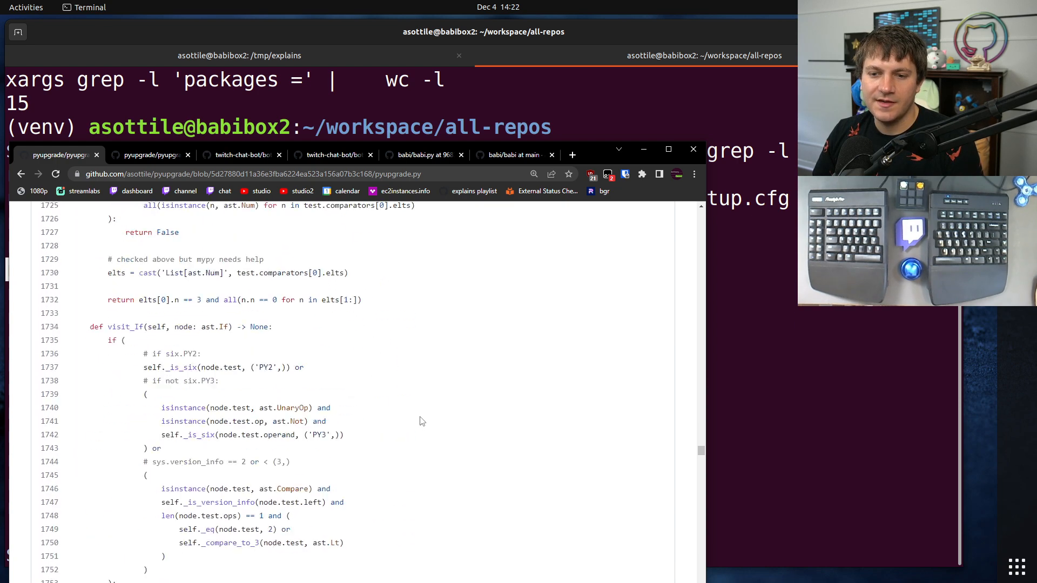
{"action": "scroll", "scroll_direction": "down", "scroll_amount": 3}
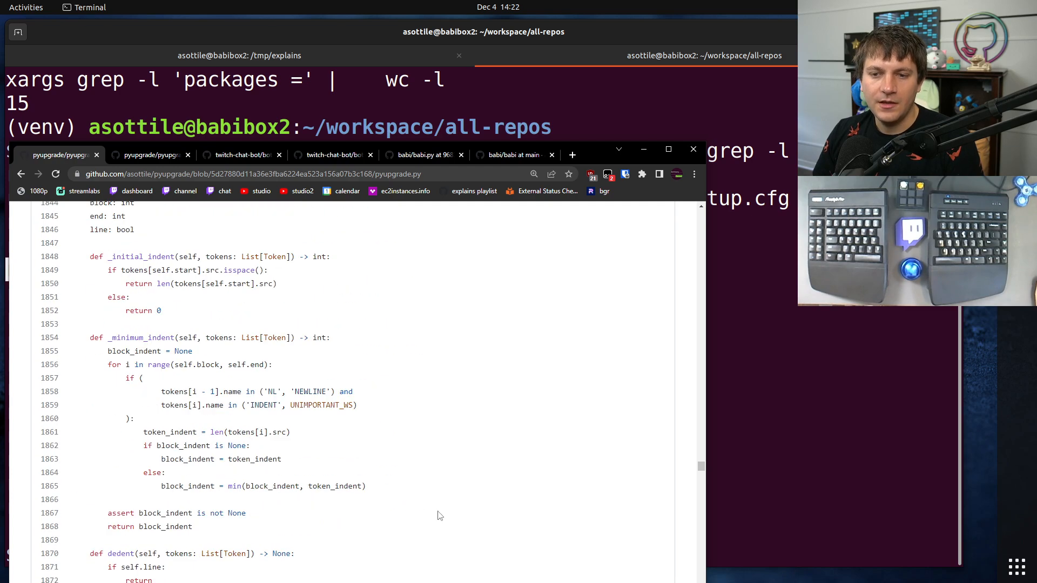
{"action": "scroll", "scroll_direction": "down", "scroll_amount": 3}
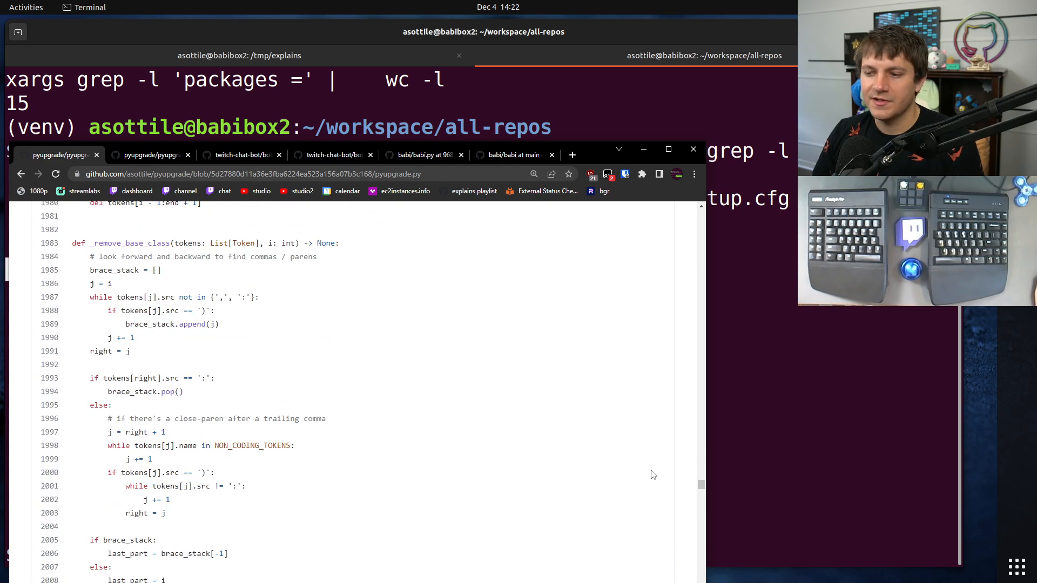
{"action": "scroll", "scroll_direction": "down", "scroll_amount": 3}
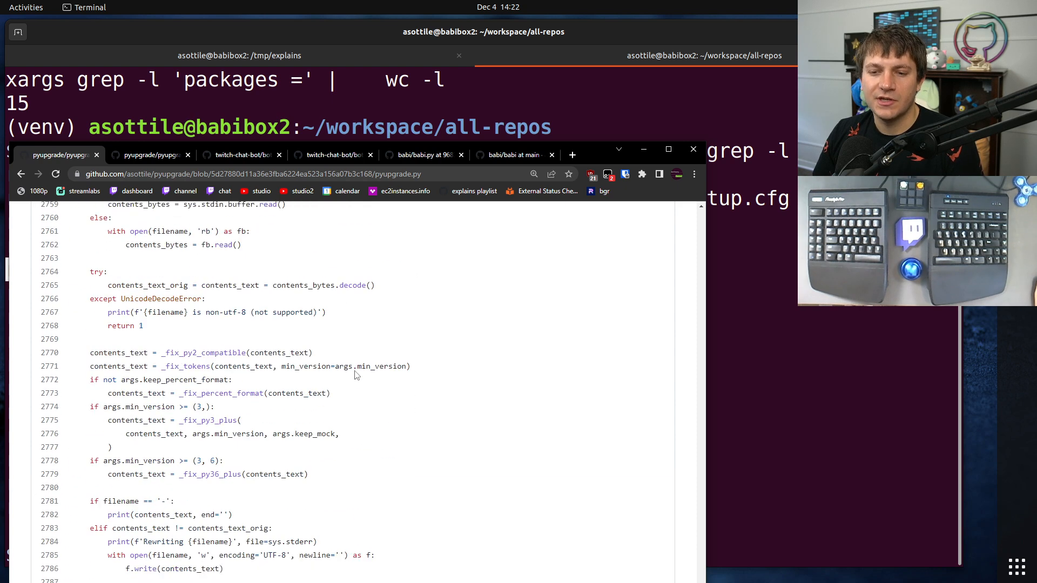
{"action": "scroll", "scroll_direction": "down", "scroll_amount": 3}
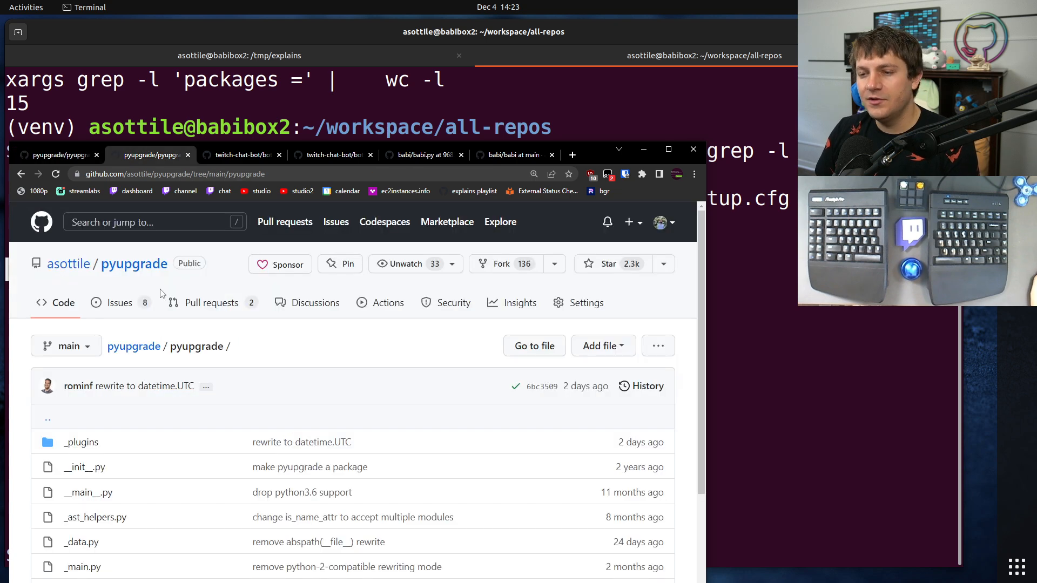
Browse pyupgrade's _data.py, then open the _plugins folder and the datetime.UTC commit
{"action": "scroll", "scroll_direction": "down", "scroll_amount": 3}
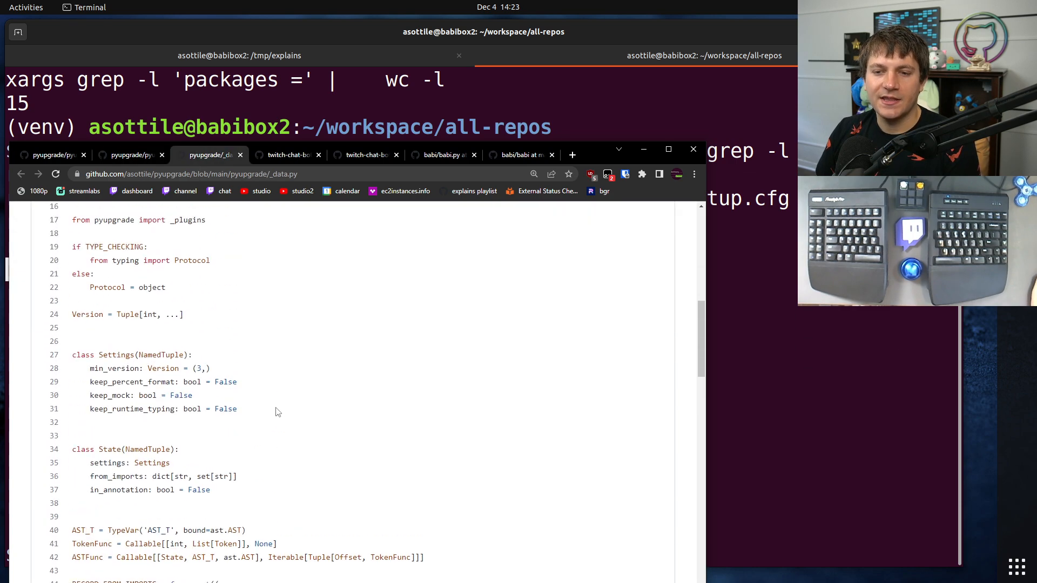
{"action": "scroll", "scroll_direction": "down", "scroll_amount": 3}
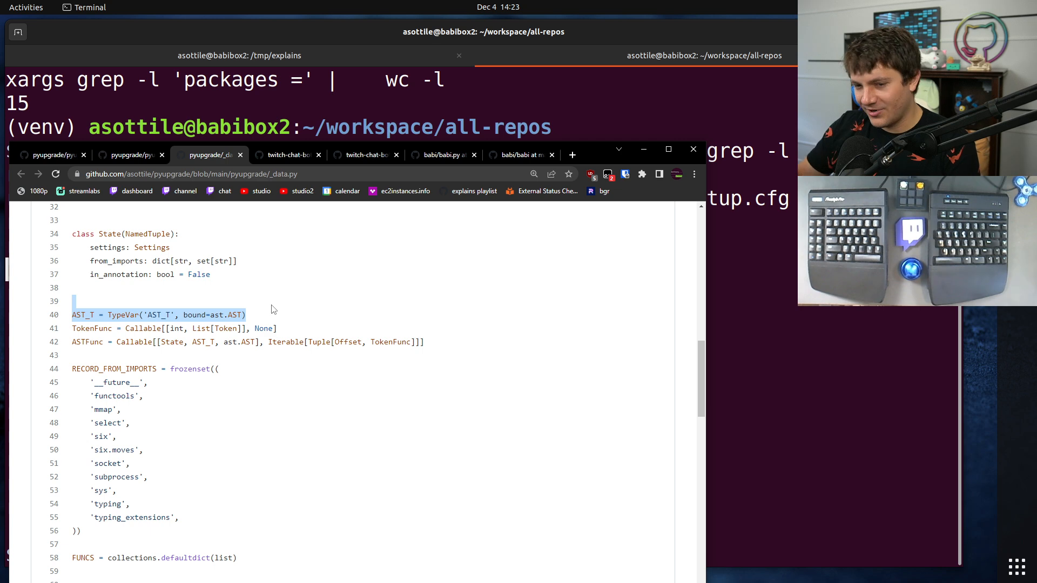
{"action": "scroll", "scroll_direction": "down", "scroll_amount": 3}
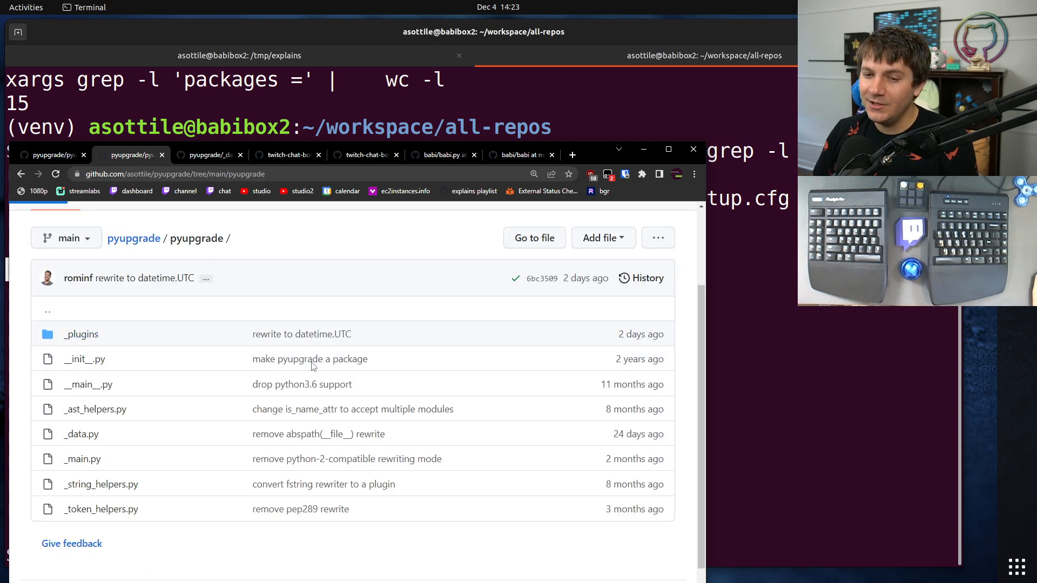
{"action": "left_click", "coordinate": [80, 334]}
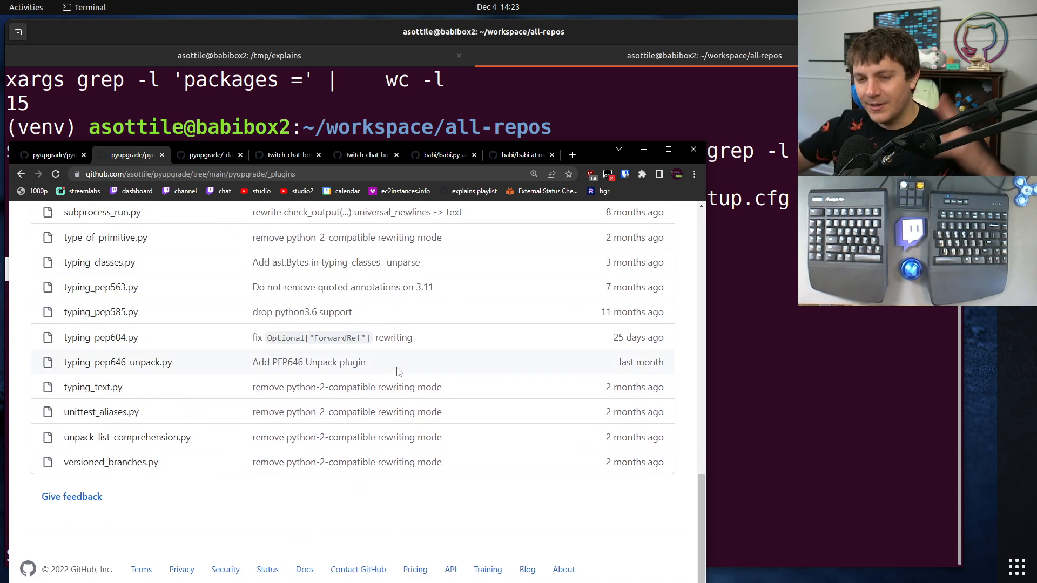
{"action": "mouse_move", "coordinate": [244, 411]}
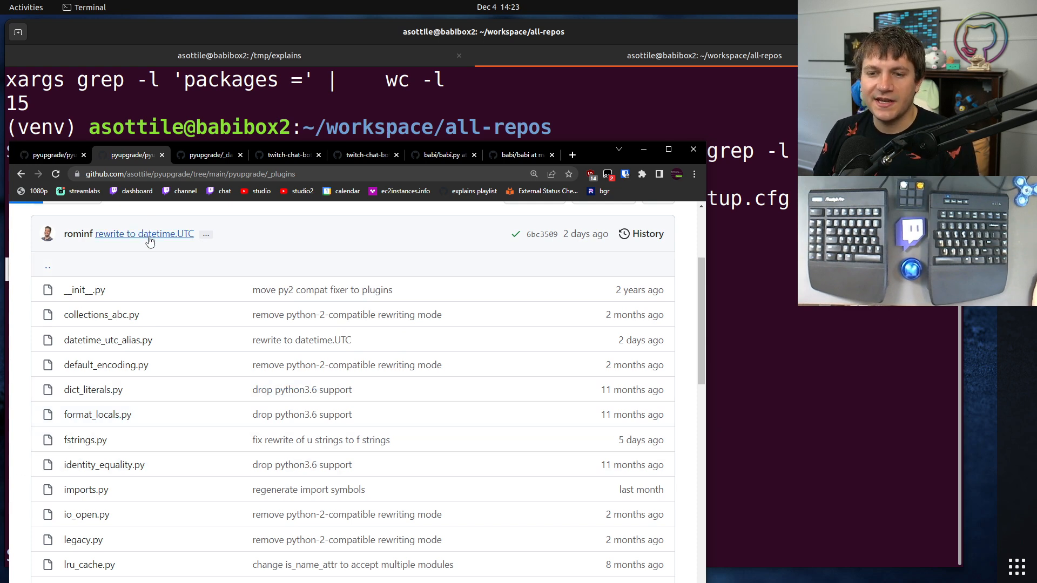
{"action": "left_click", "coordinate": [145, 233]}
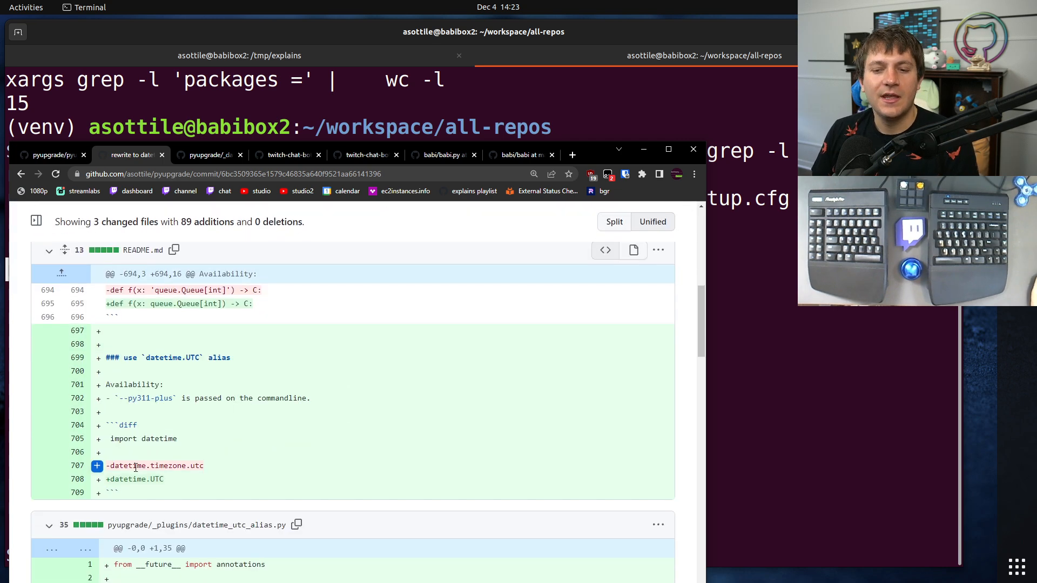
Scroll the 'rewrite to datetime.UTC' commit diff down to the new plugin code
{"action": "scroll", "scroll_direction": "down", "scroll_amount": 3}
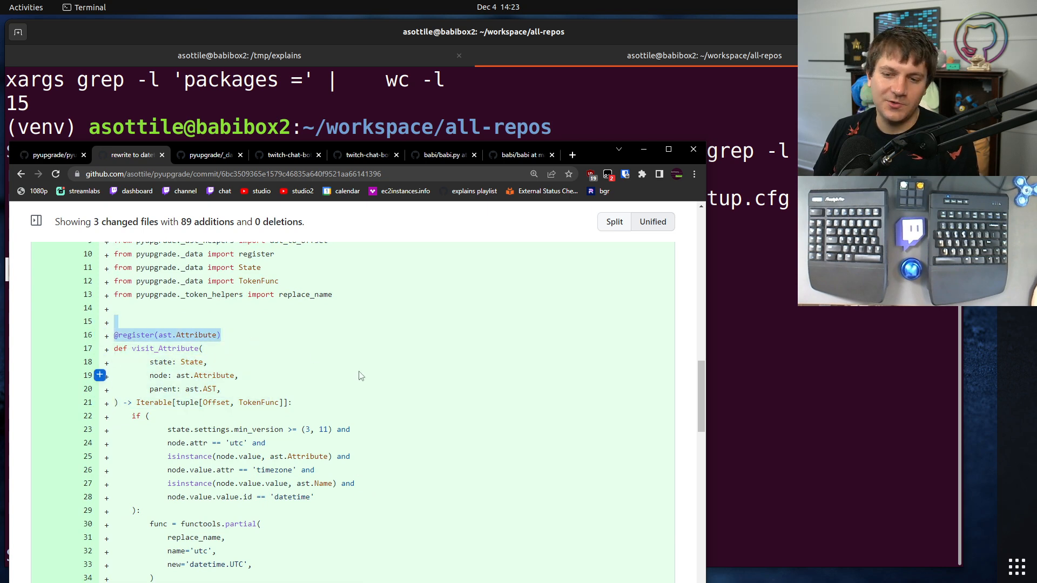
{"action": "scroll", "scroll_direction": "down", "scroll_amount": 3}
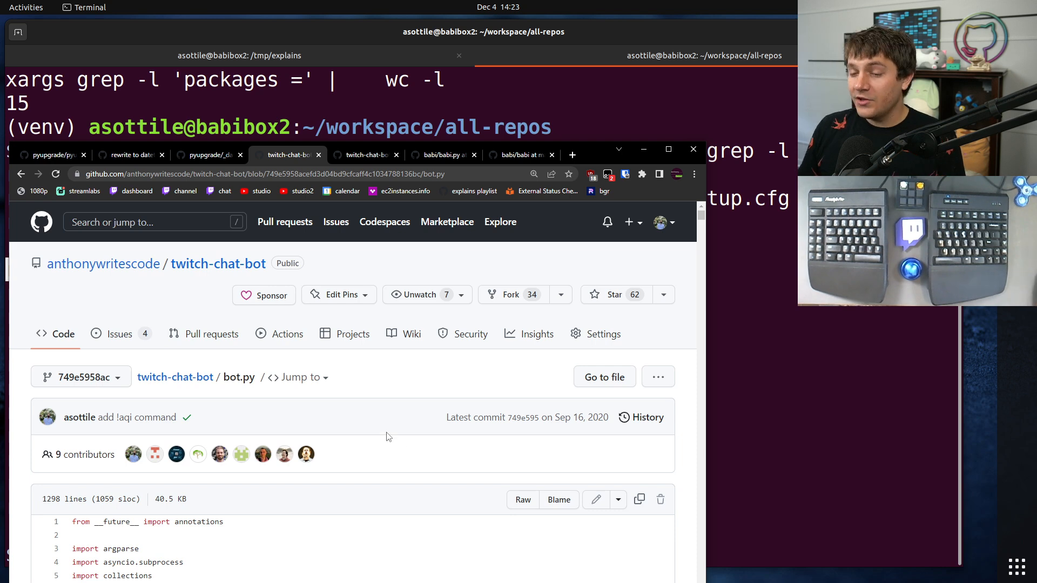
Scroll through twitch-chat-bot's bot.py, then view its bot folder of plugins and modules
{"action": "scroll", "scroll_direction": "down", "scroll_amount": 3}
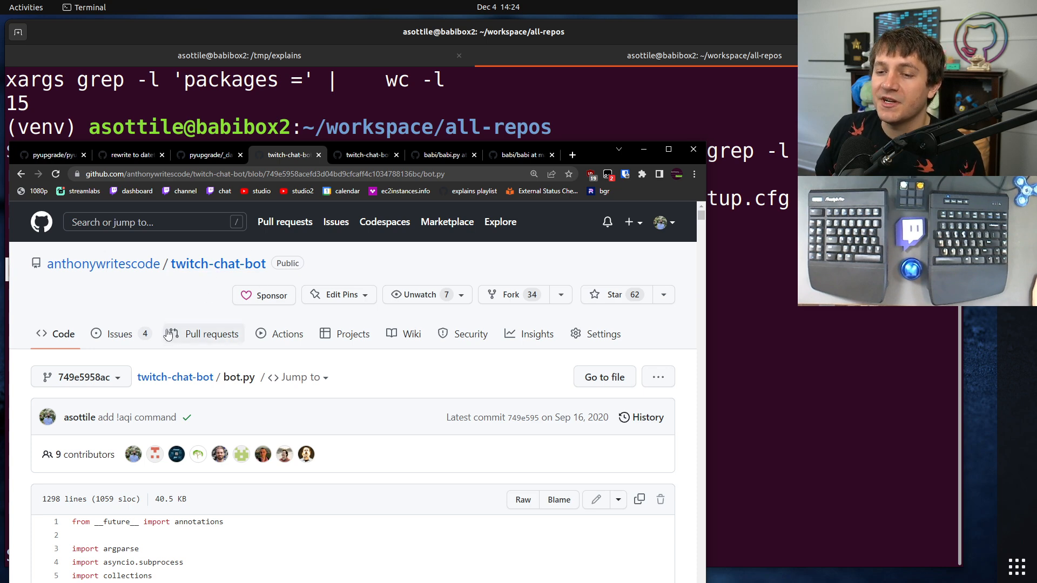
{"action": "scroll", "scroll_direction": "down", "scroll_amount": 3}
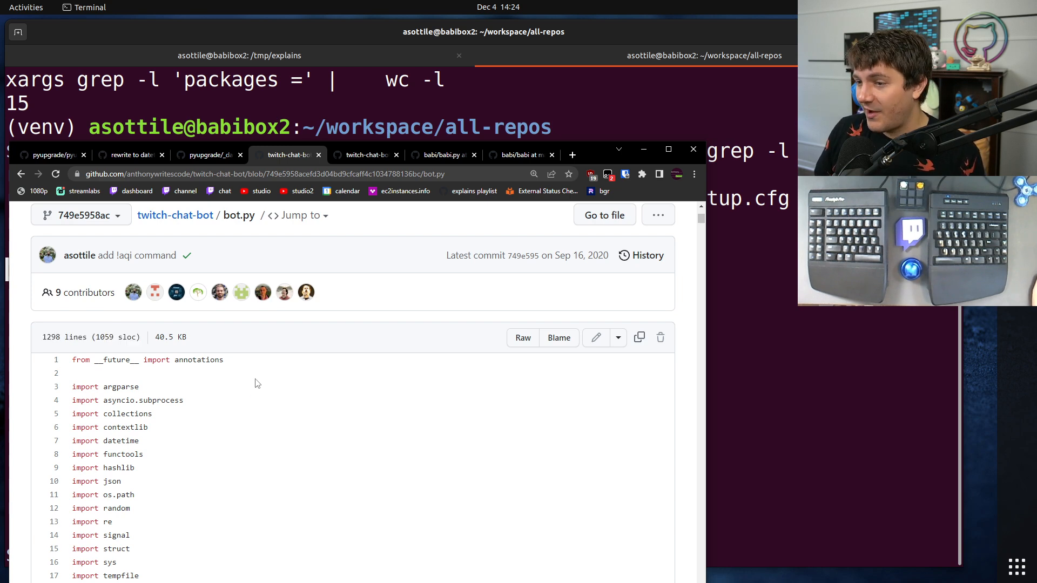
{"action": "scroll", "scroll_direction": "down", "scroll_amount": 3}
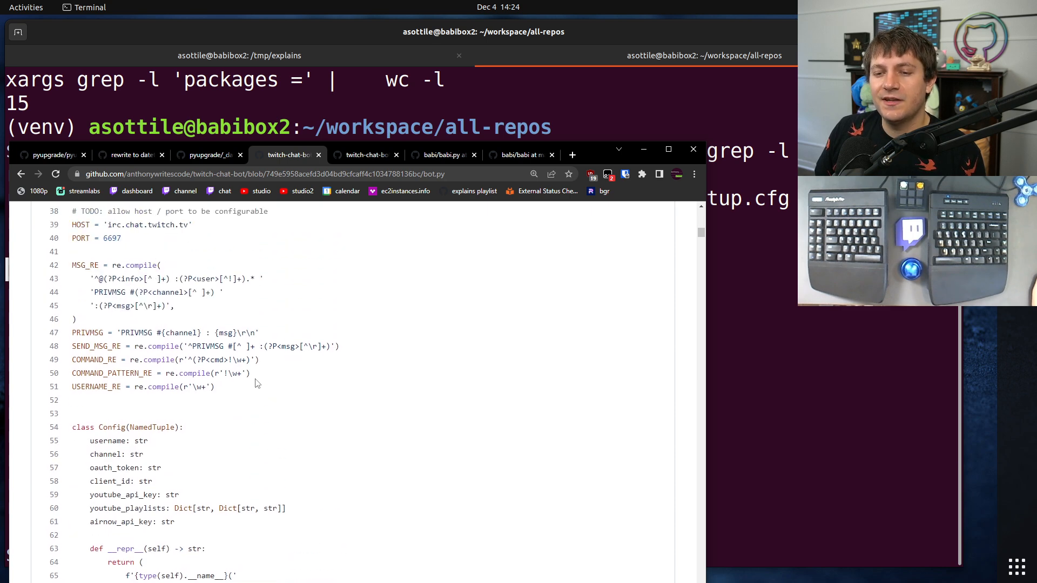
{"action": "scroll", "scroll_direction": "up", "scroll_amount": 3}
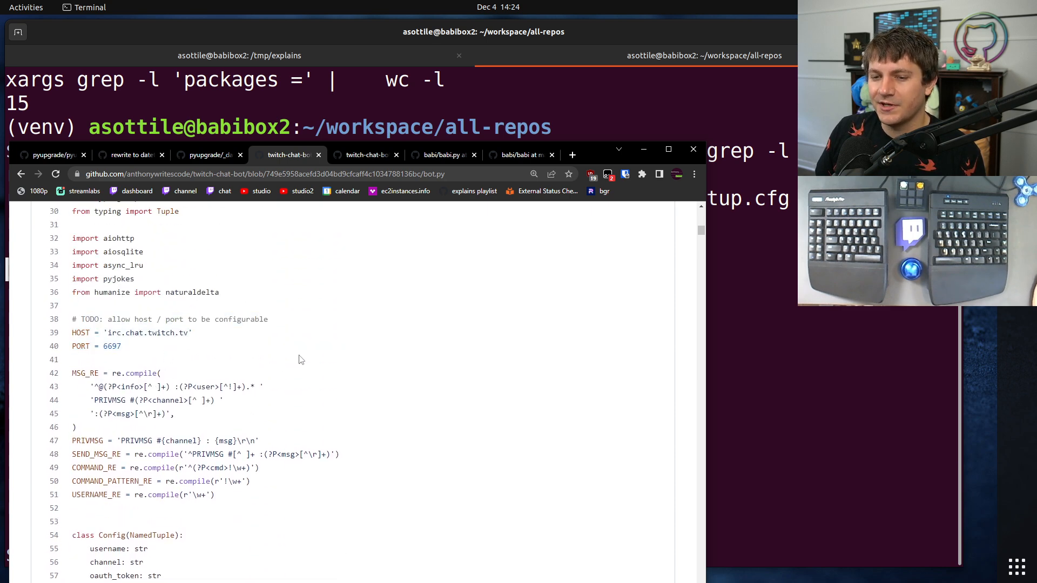
{"action": "scroll", "scroll_direction": "down", "scroll_amount": 3}
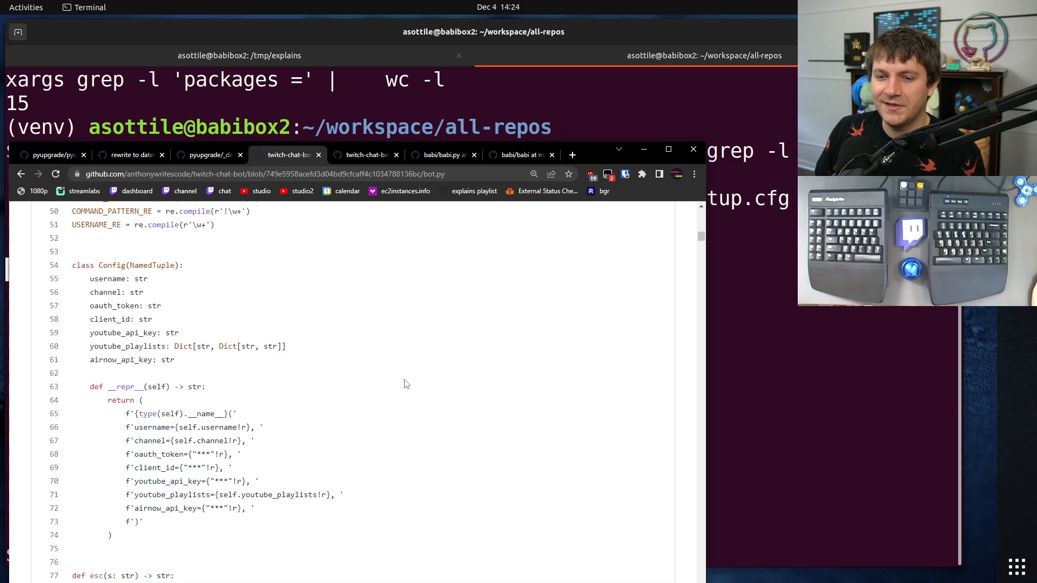
{"action": "mouse_move", "coordinate": [663, 291]}
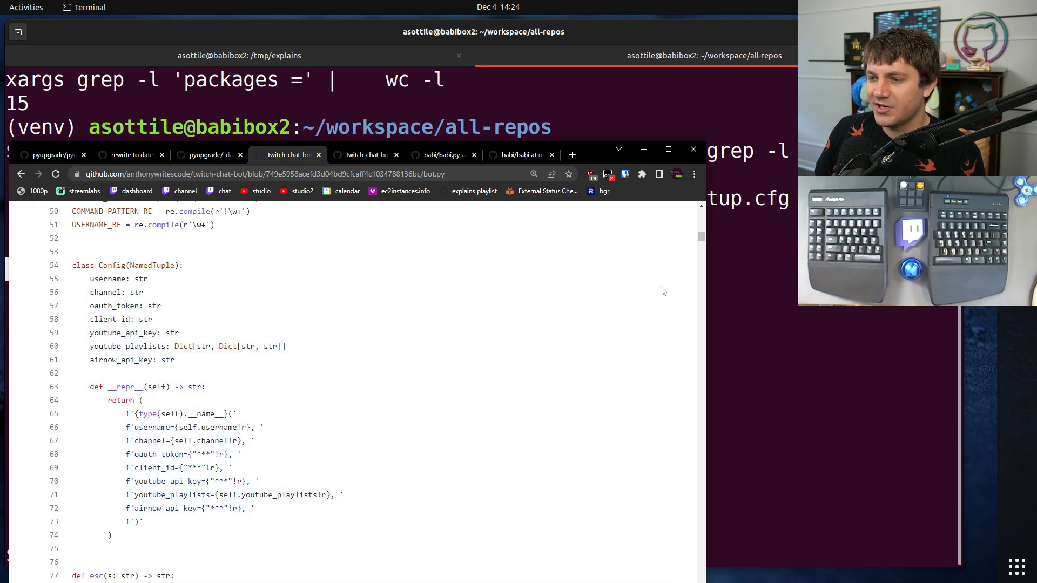
{"action": "scroll", "scroll_direction": "down", "scroll_amount": 3}
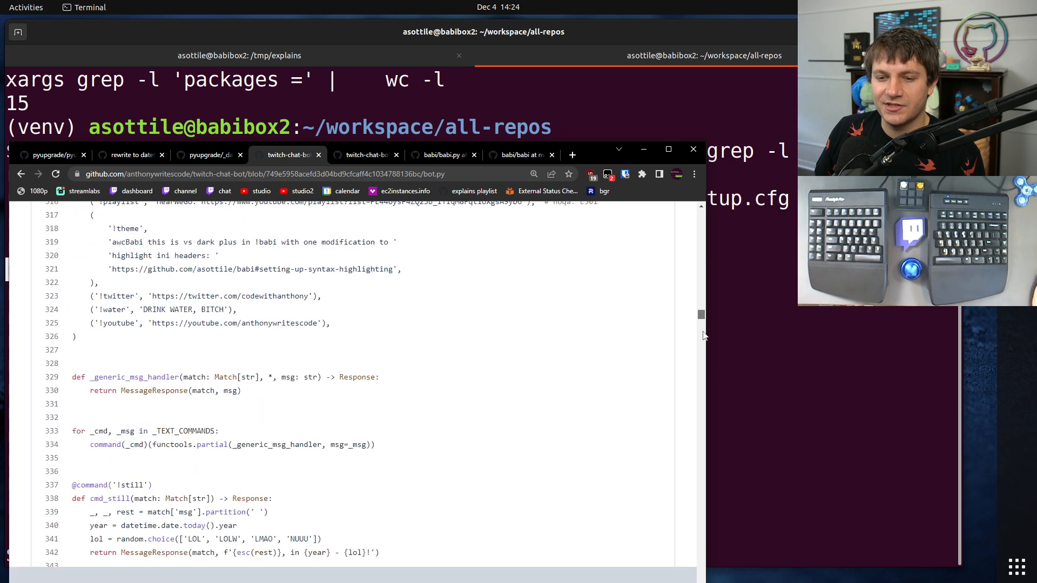
{"action": "scroll", "scroll_direction": "down", "scroll_amount": 3}
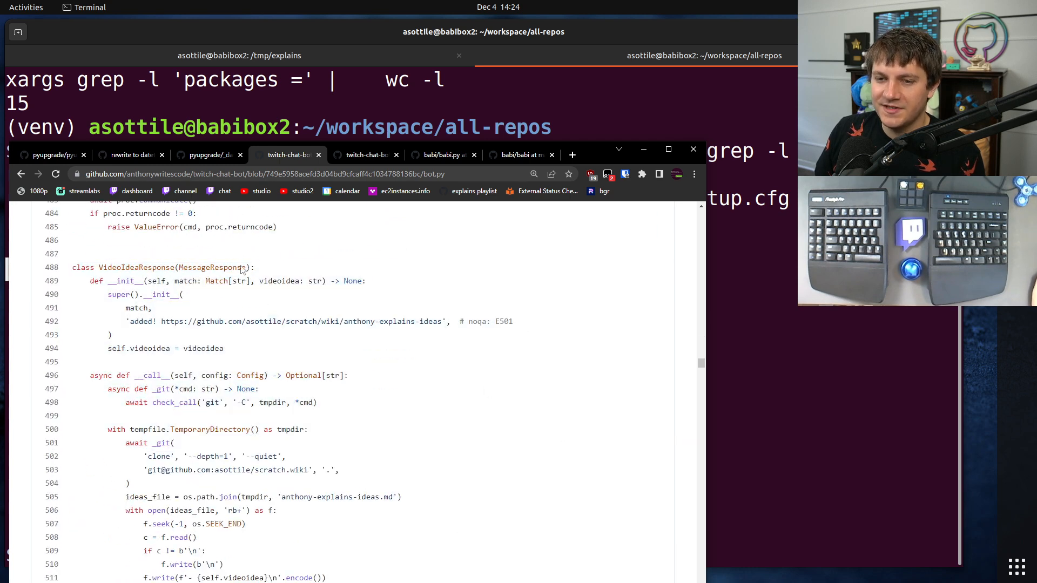
{"action": "double_click", "coordinate": [136, 267]}
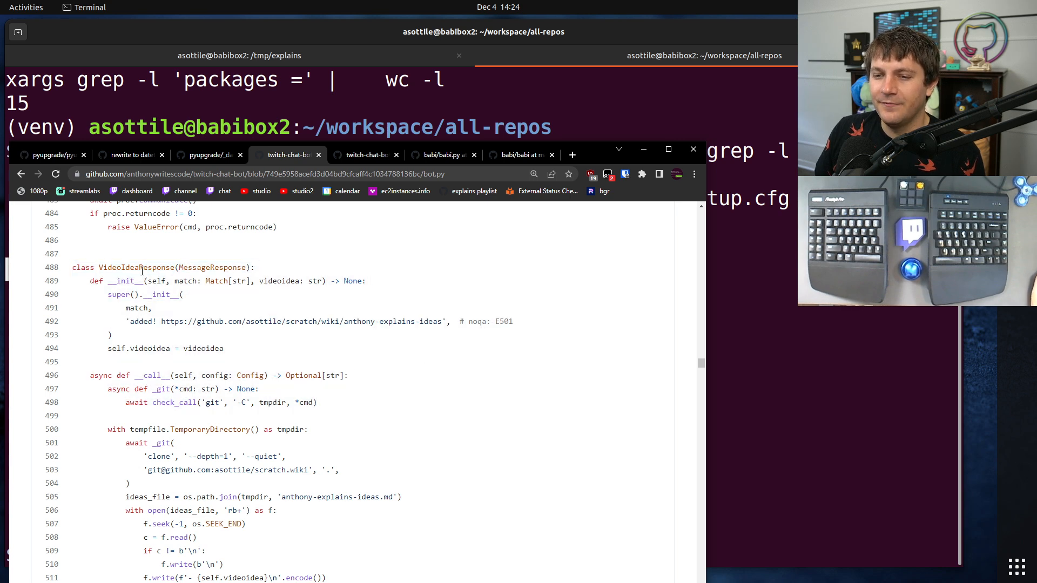
{"action": "scroll", "scroll_direction": "down", "scroll_amount": 3}
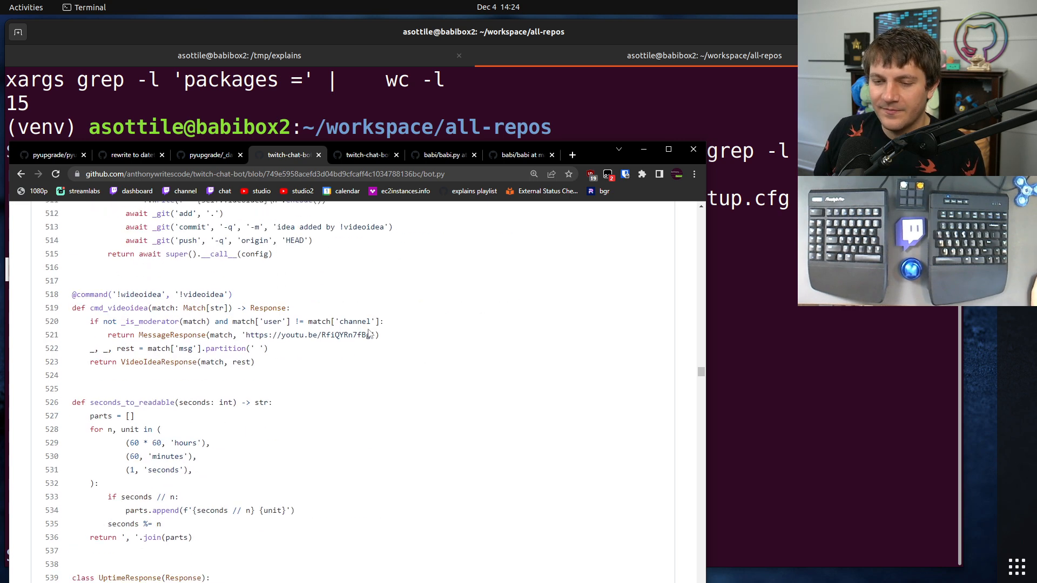
{"action": "scroll", "scroll_direction": "down", "scroll_amount": 3}
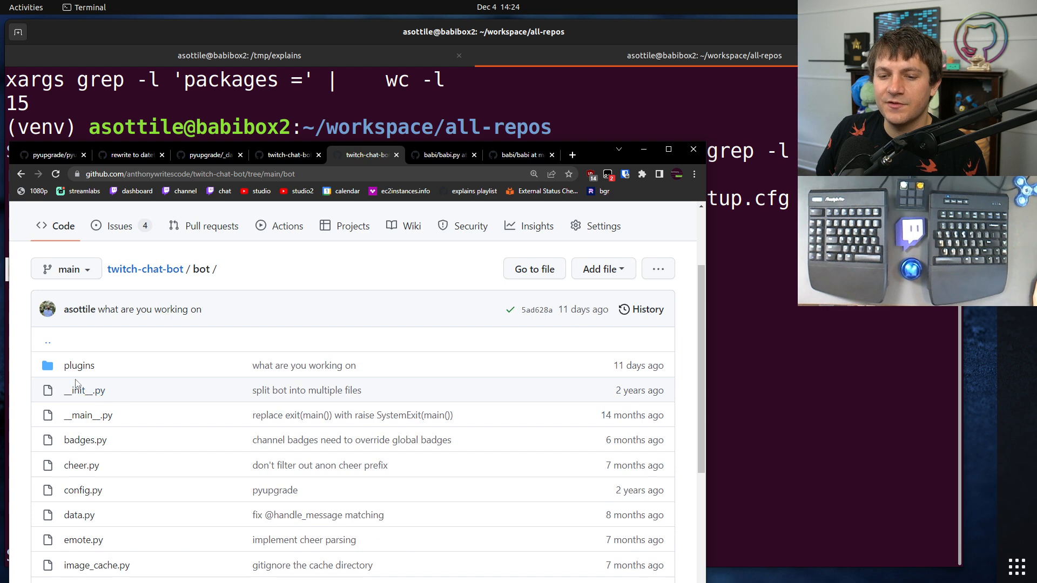
Read the twitch-chat-bot vim_timer.py plugin, then switch to babi's old babi.py page
{"action": "left_click", "coordinate": [79, 365]}
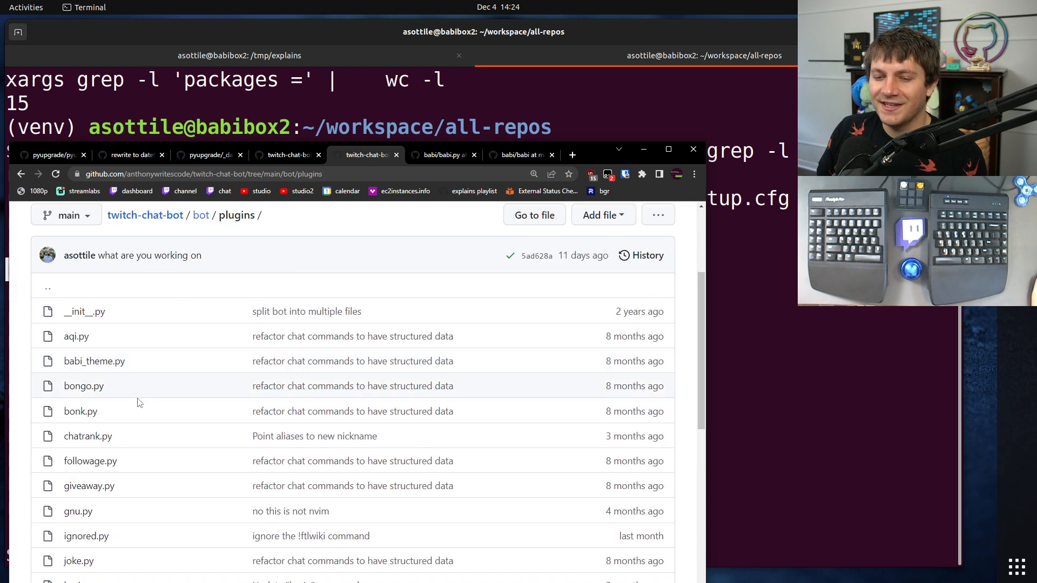
{"action": "scroll", "scroll_direction": "down", "scroll_amount": 3}
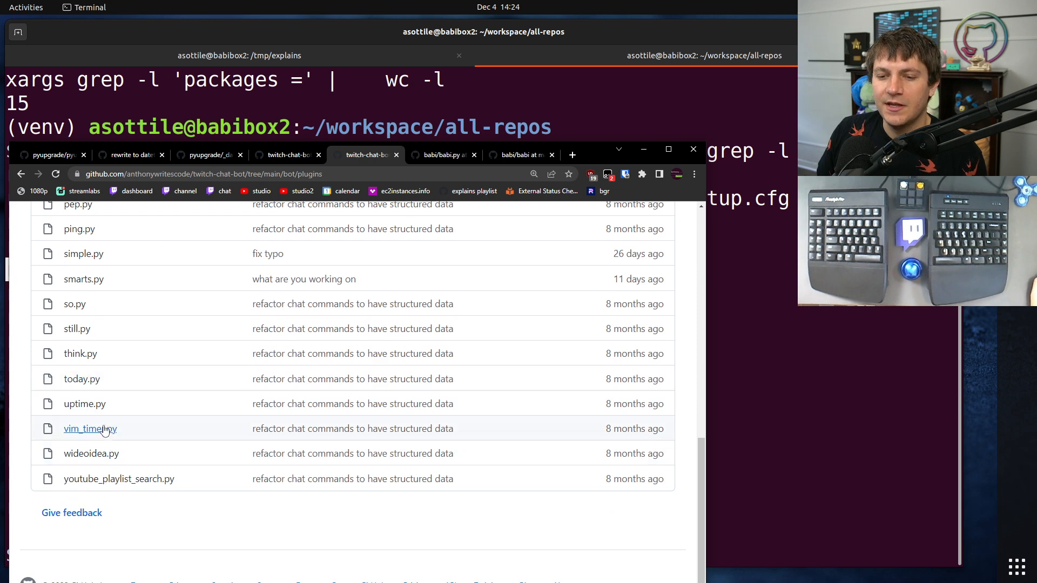
{"action": "left_click", "coordinate": [89, 428]}
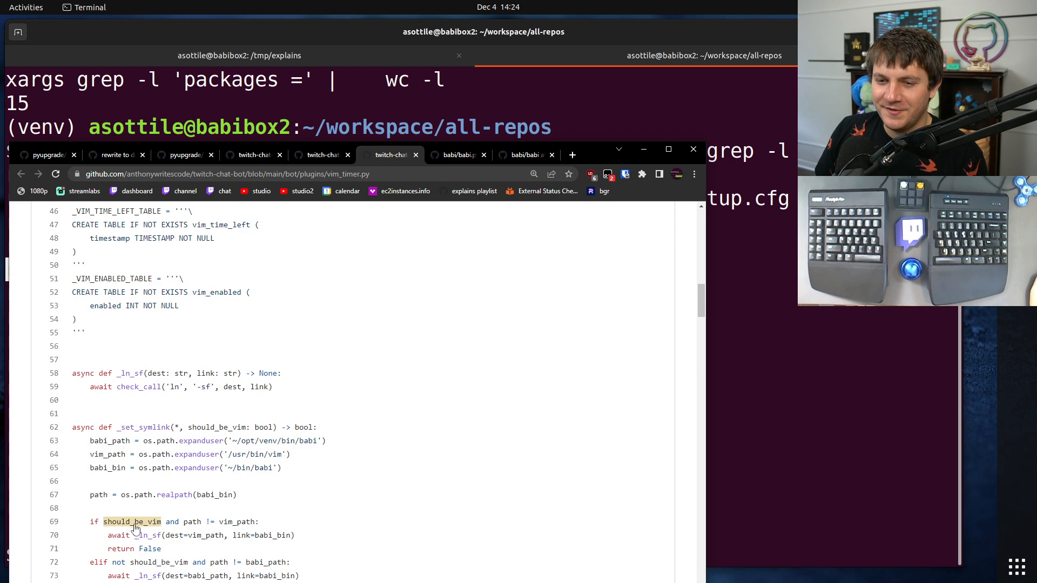
{"action": "scroll", "scroll_direction": "down", "scroll_amount": 3}
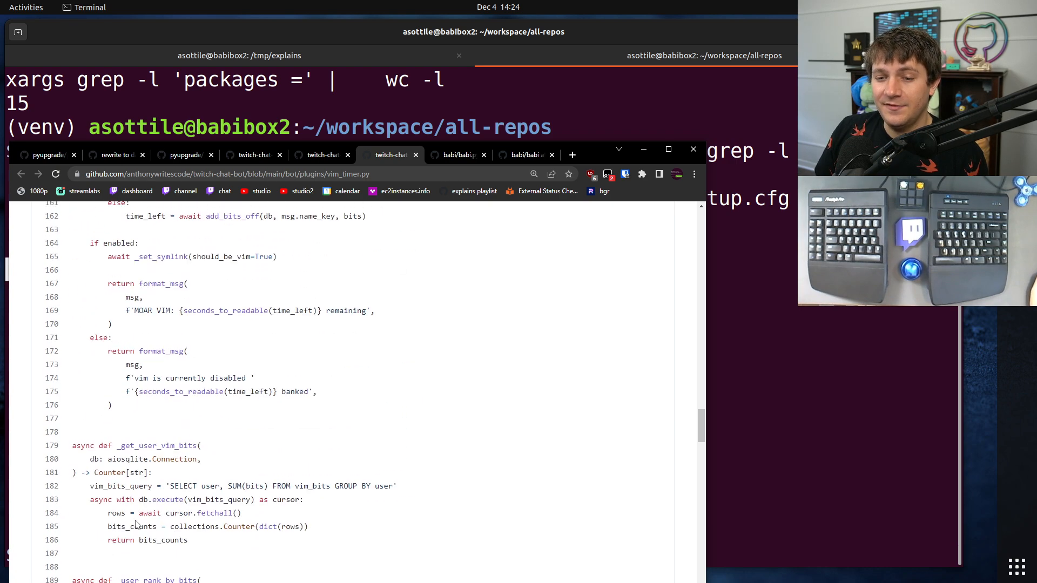
{"action": "scroll", "scroll_direction": "down", "scroll_amount": 3}
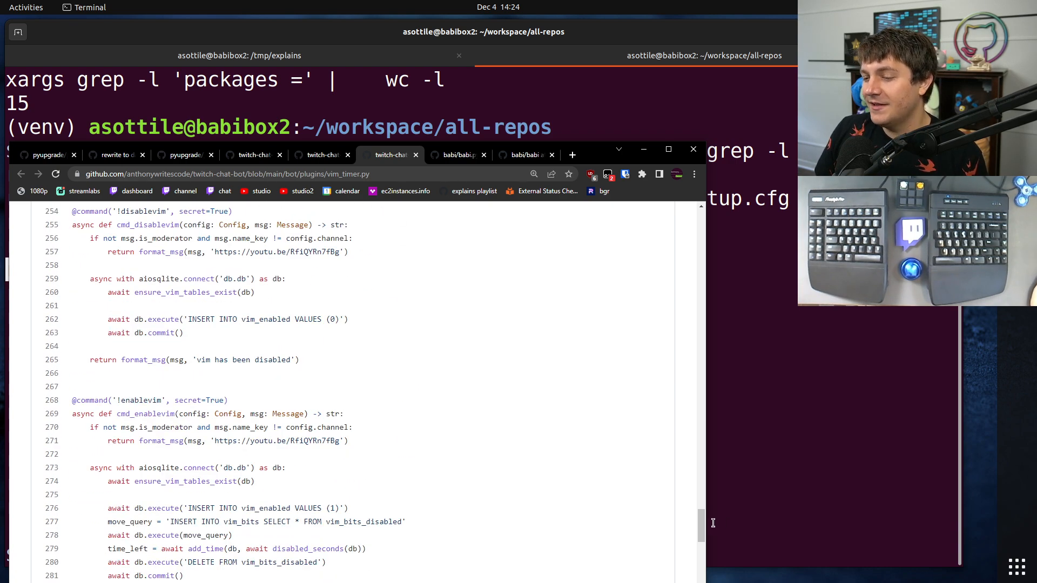
{"action": "scroll", "scroll_direction": "down", "scroll_amount": 3}
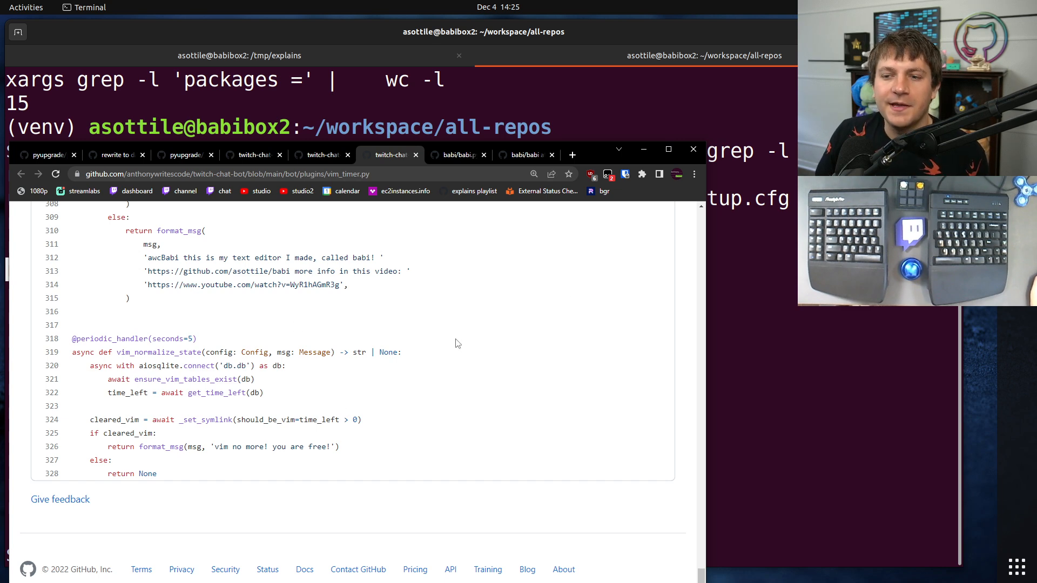
{"action": "left_click", "coordinate": [456, 155]}
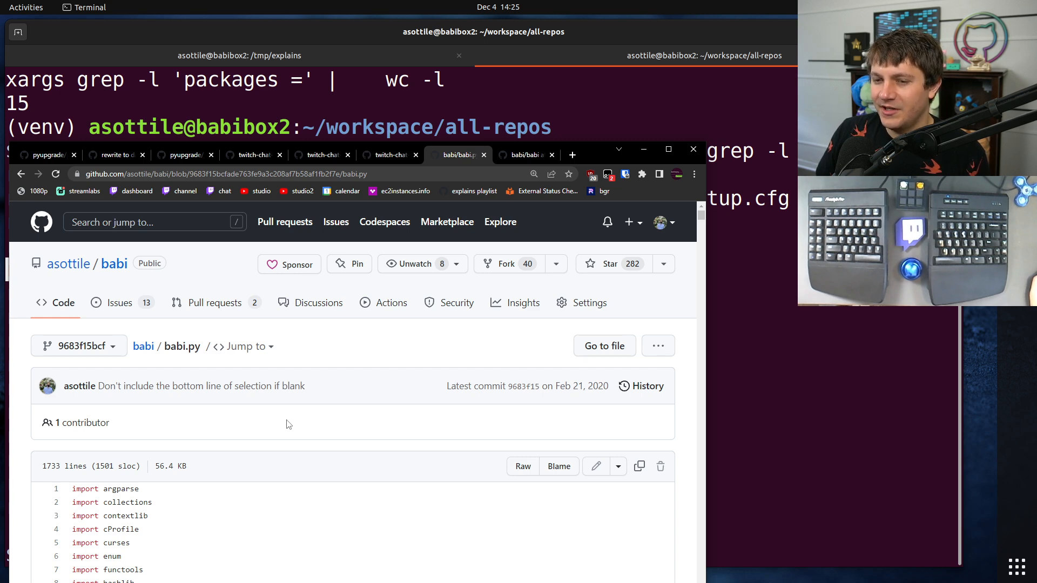
{"action": "mouse_move", "coordinate": [246, 345]}
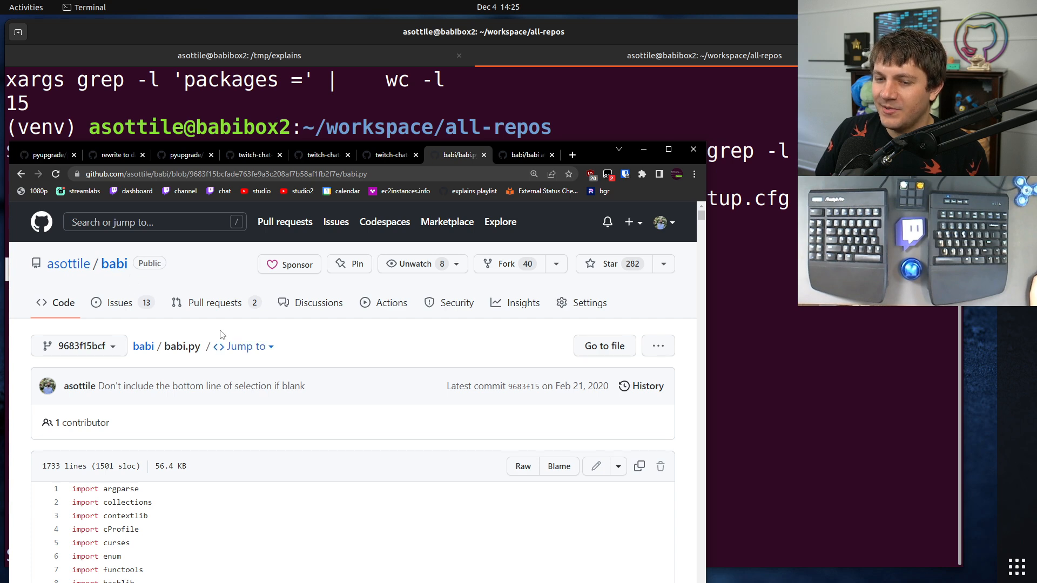
Scroll through babi's old single-file babi.py source
{"action": "scroll", "scroll_direction": "down", "scroll_amount": 3}
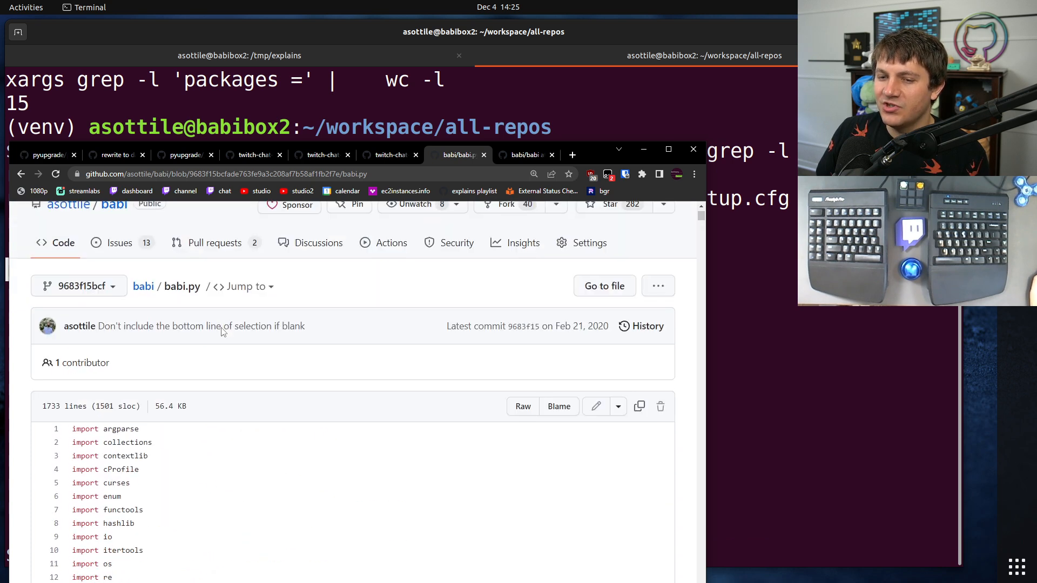
{"action": "scroll", "scroll_direction": "down", "scroll_amount": 3}
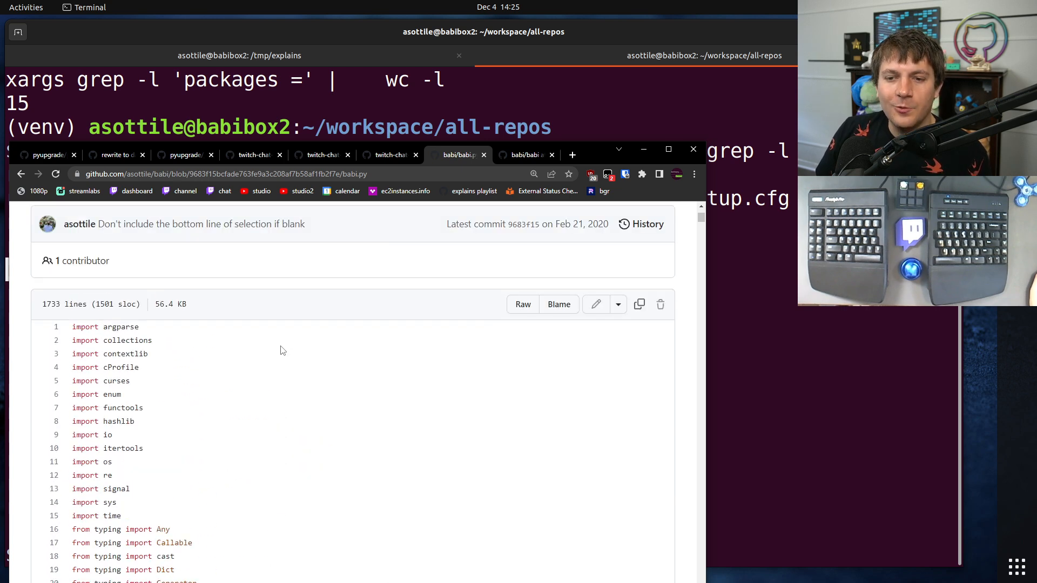
{"action": "scroll", "scroll_direction": "down", "scroll_amount": 3}
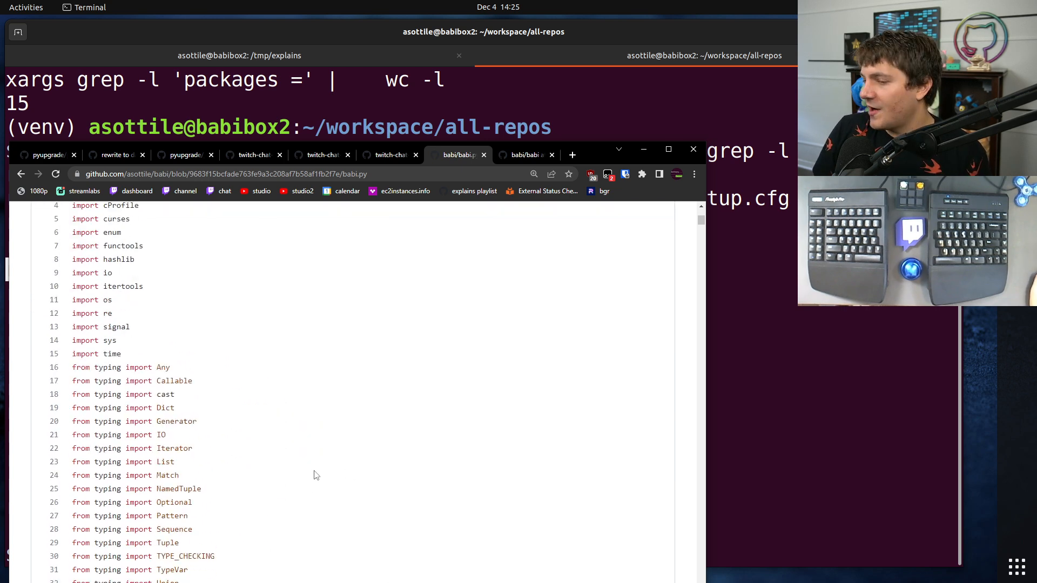
{"action": "scroll", "scroll_direction": "down", "scroll_amount": 3}
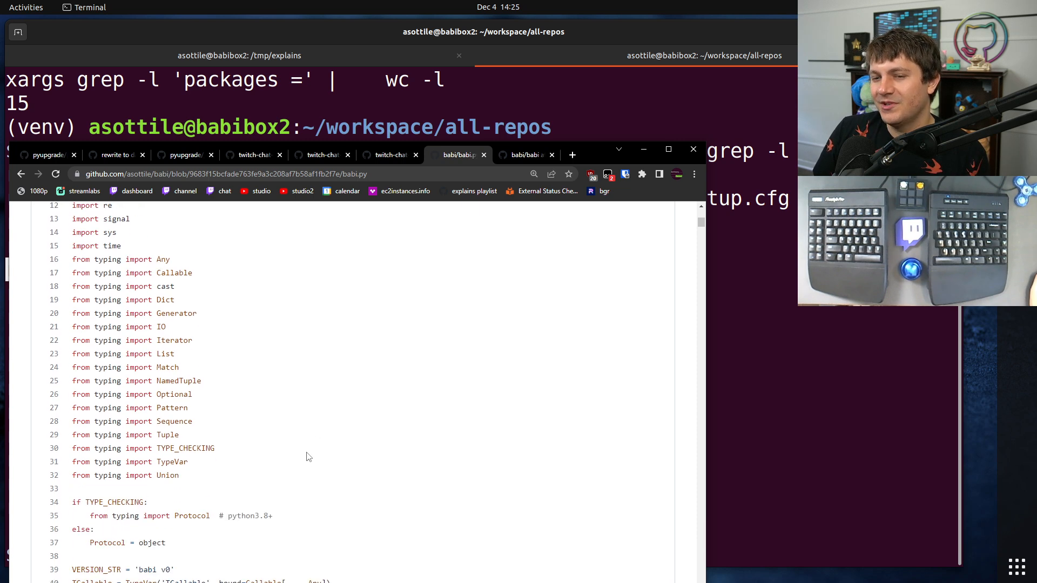
{"action": "mouse_move", "coordinate": [278, 412]}
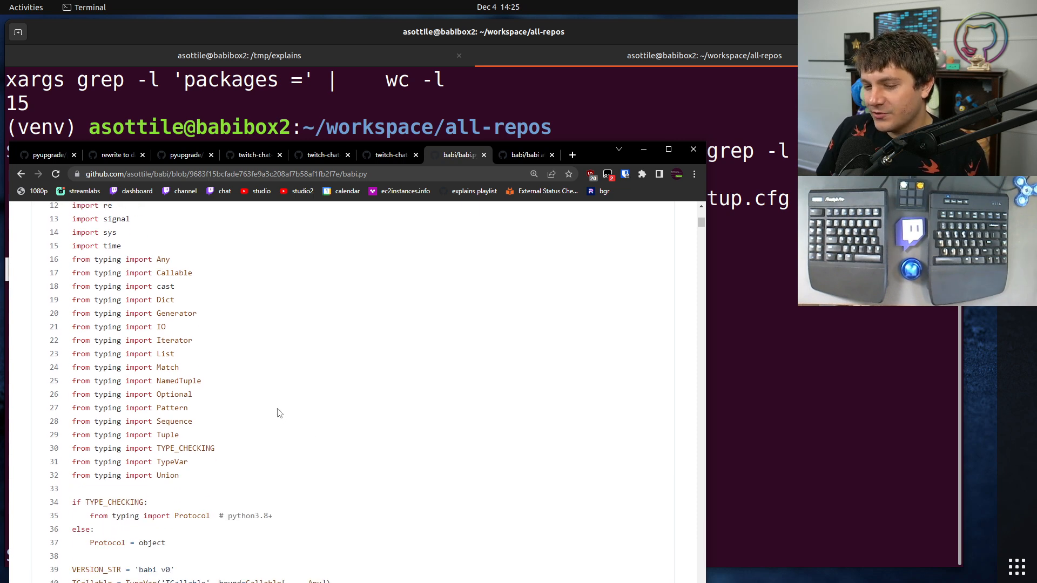
{"action": "scroll", "scroll_direction": "down", "scroll_amount": 3}
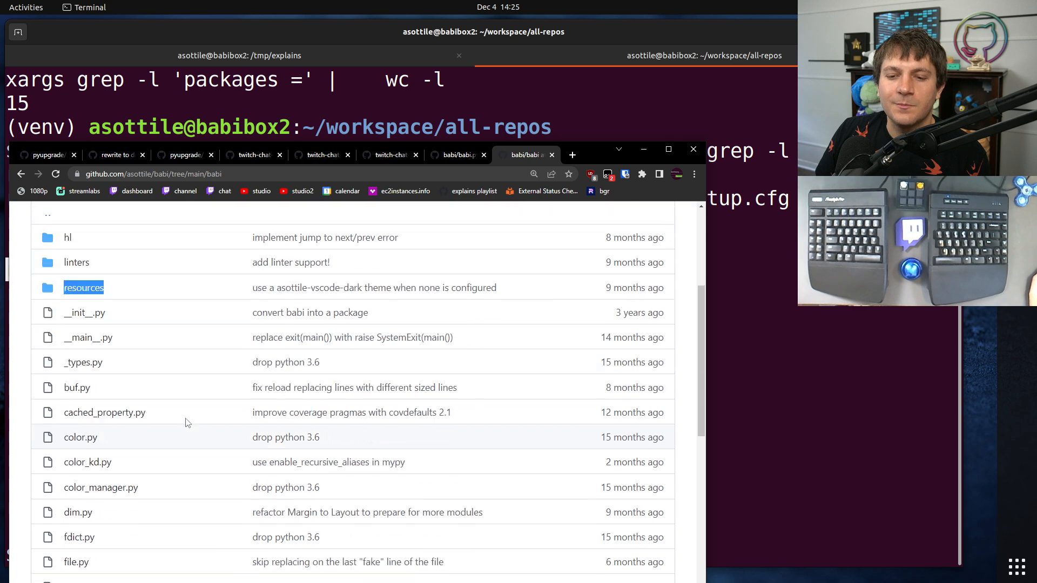
Scroll babi's package folder listing down to its final modules through user_data.py
{"action": "scroll", "scroll_direction": "down", "scroll_amount": 3}
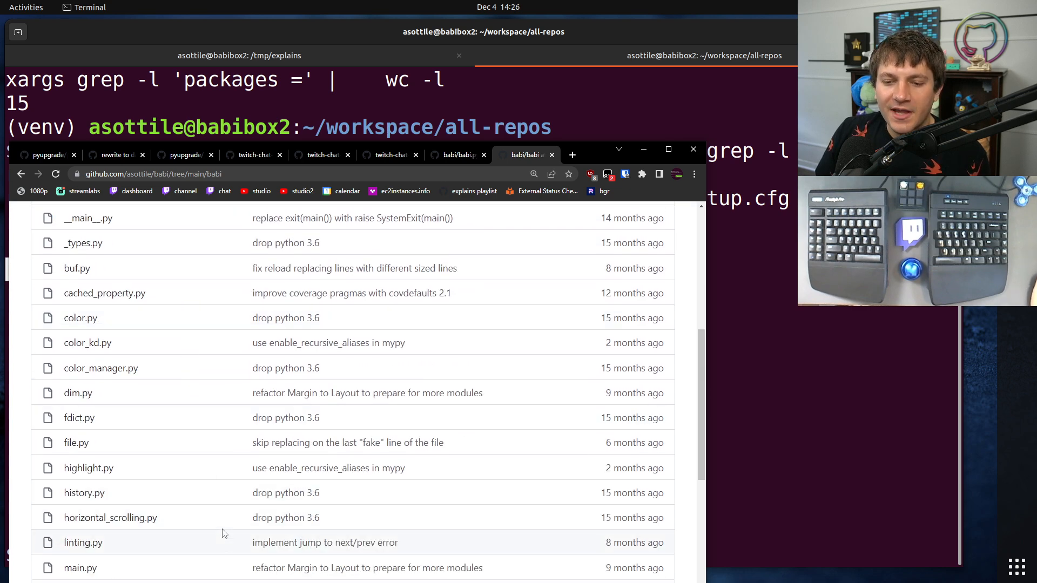
{"action": "scroll", "scroll_direction": "down", "scroll_amount": 3}
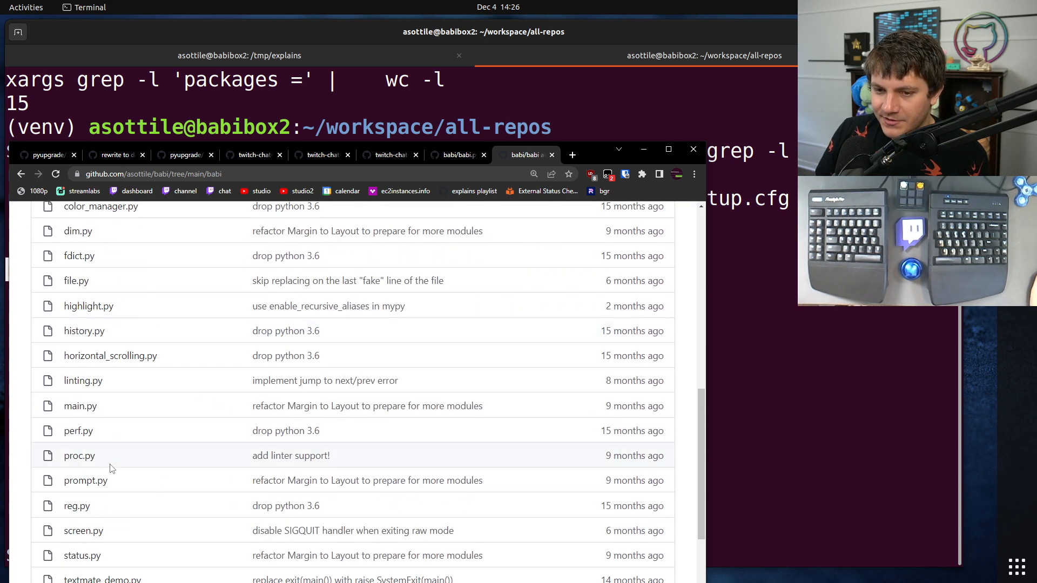
{"action": "scroll", "scroll_direction": "down", "scroll_amount": 3}
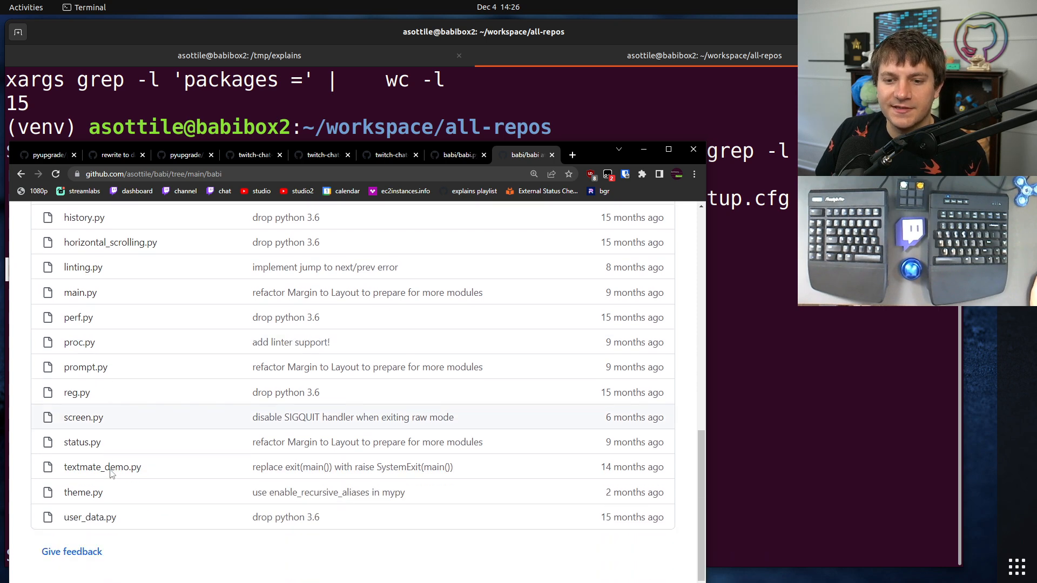
{"action": "scroll", "scroll_direction": "down", "scroll_amount": 3}
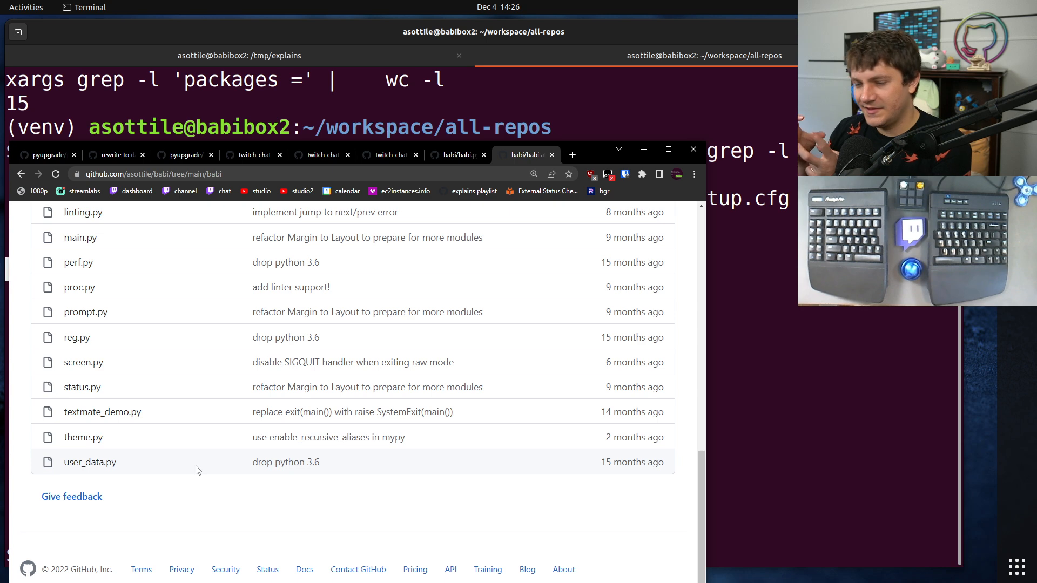
{"action": "mouse_move", "coordinate": [112, 368]}
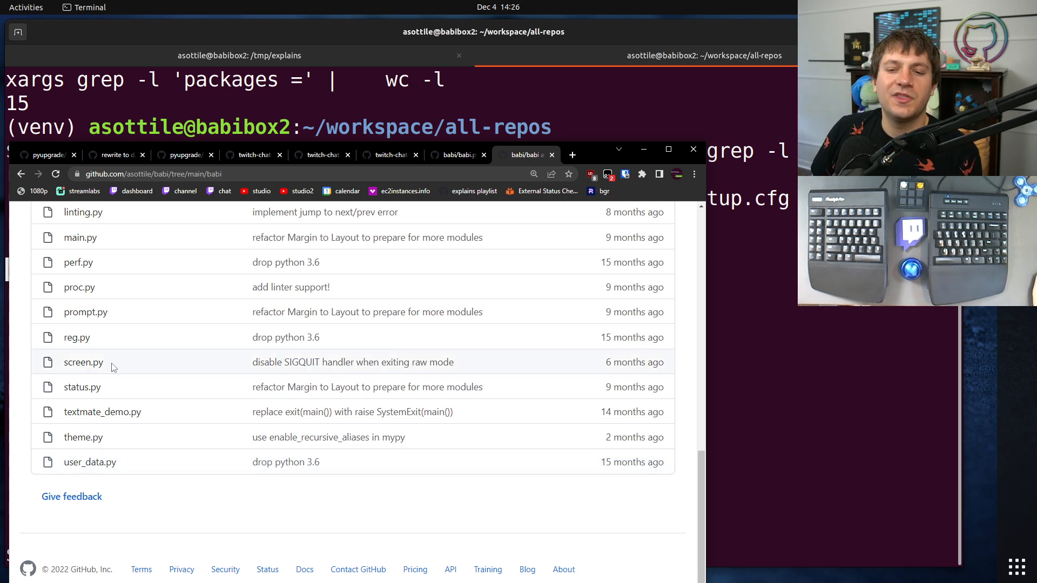
{"action": "mouse_move", "coordinate": [224, 387]}
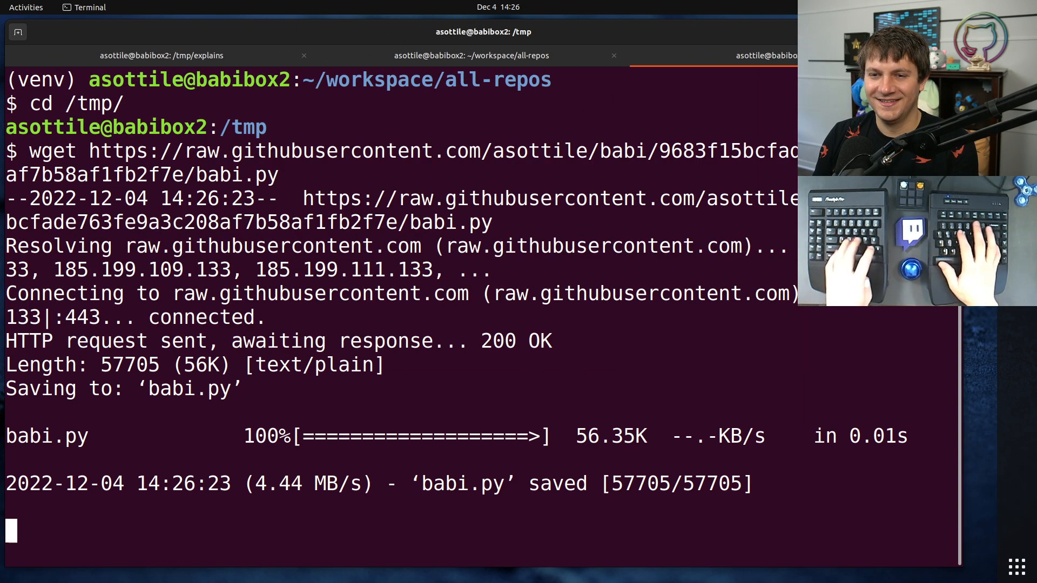
Run the old babi.py with python3 on its own source and scroll into the code
{"action": "type", "text": "python3 babi.py  bab"}
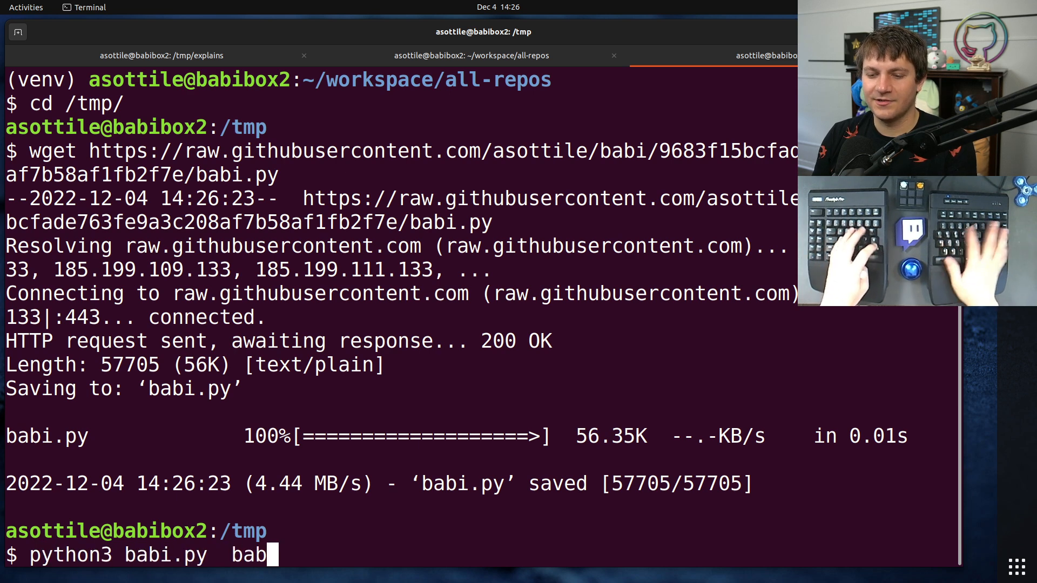
{"action": "key", "text": "Return"}
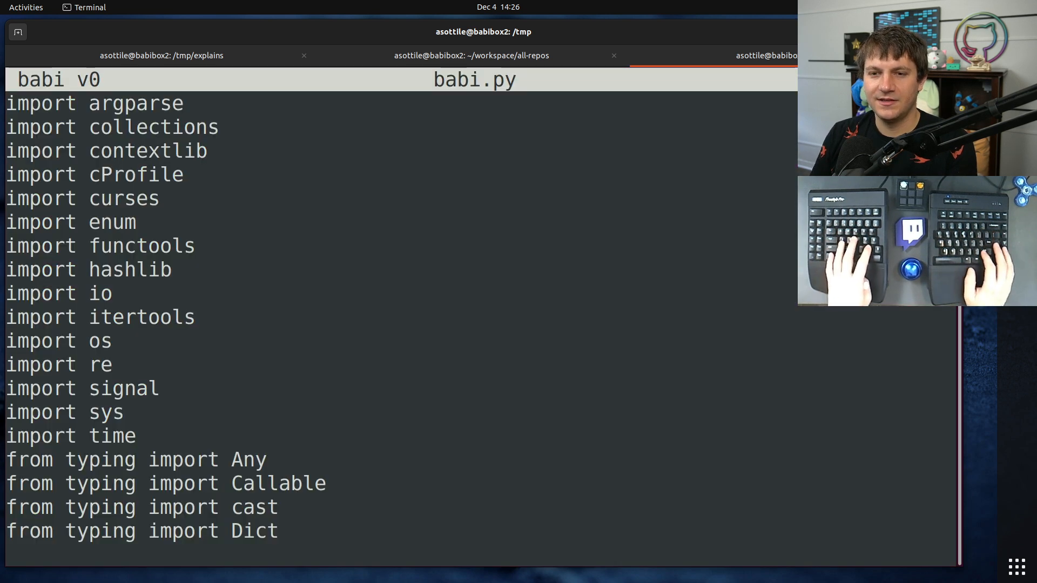
{"action": "scroll", "scroll_direction": "down", "scroll_amount": 3}
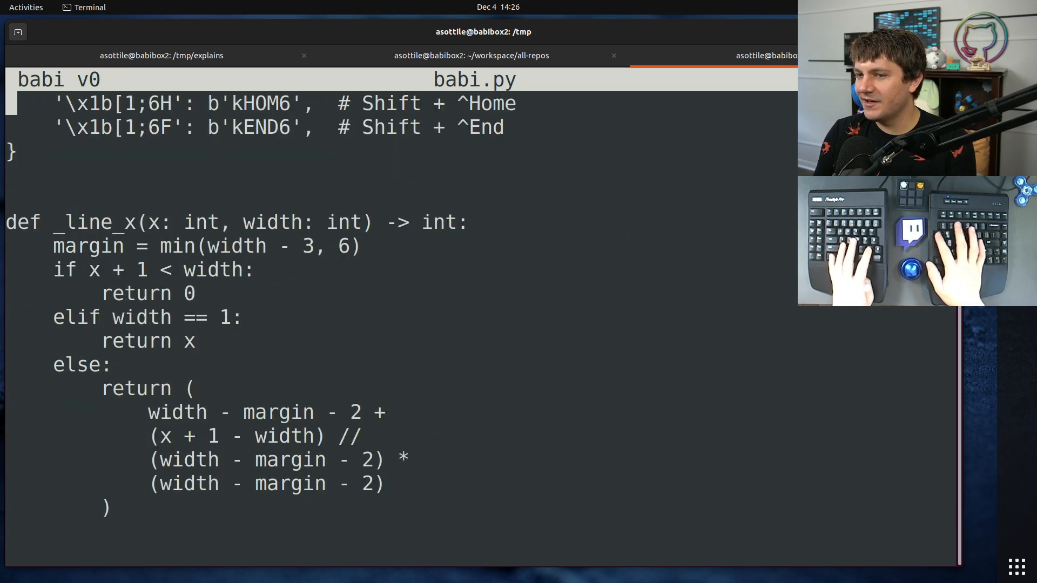